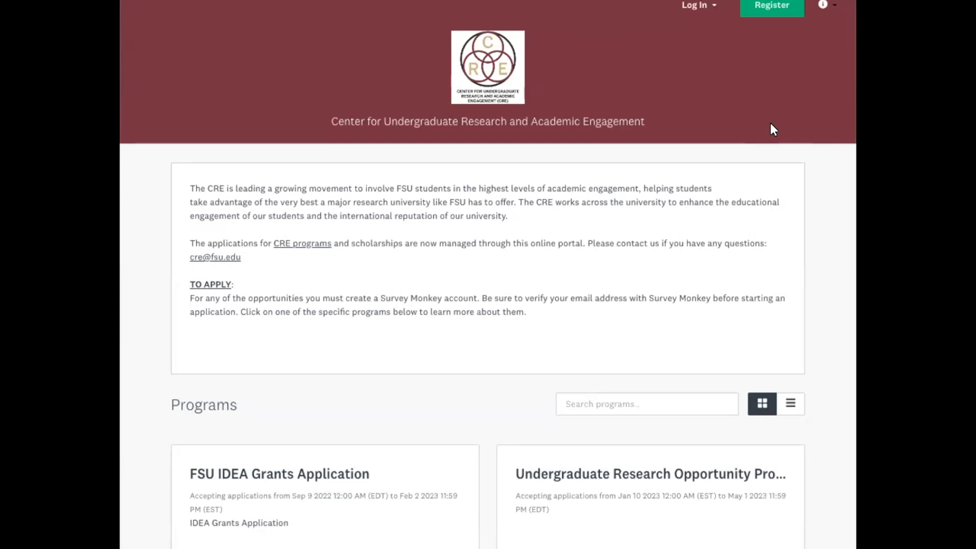
{"action": "mouse_move", "coordinate": [752, 122]}
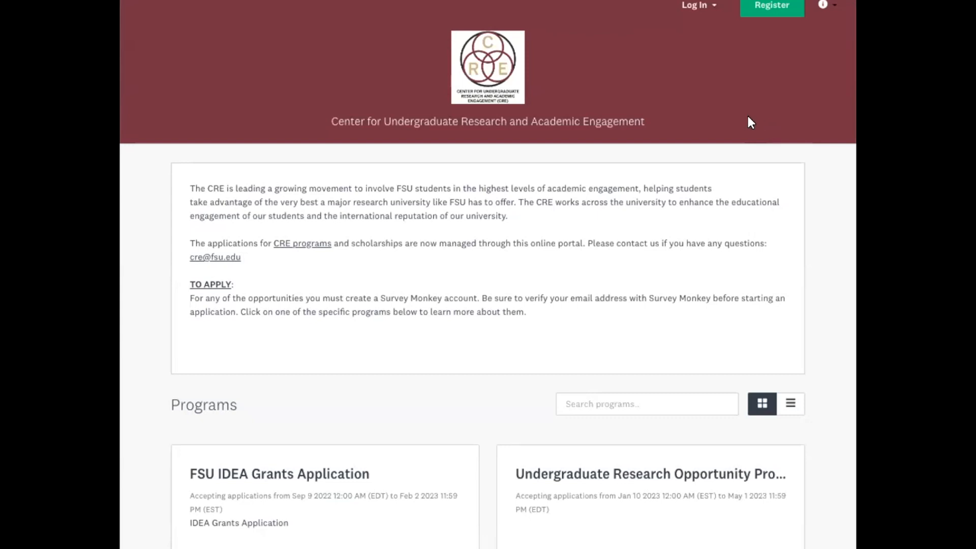
{"action": "mouse_move", "coordinate": [661, 108]}
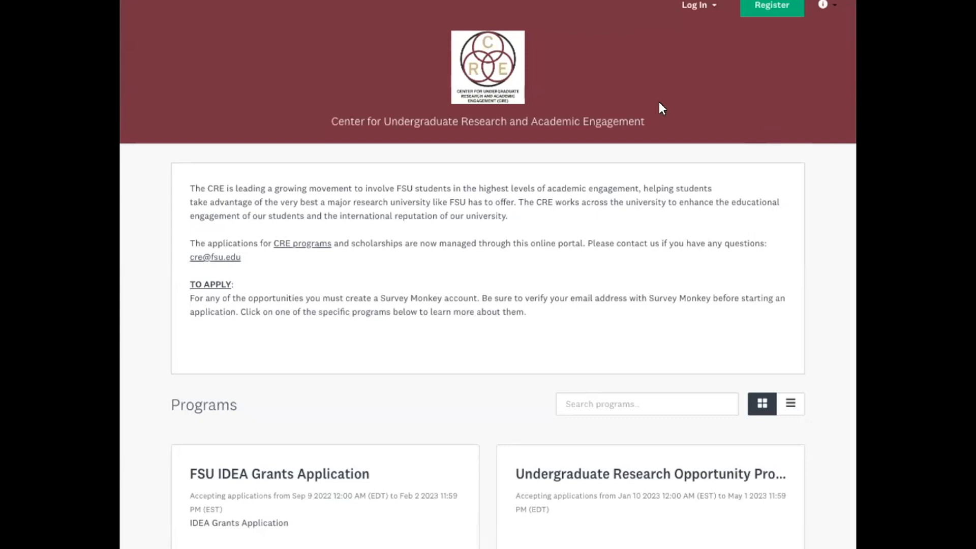
{"action": "mouse_move", "coordinate": [384, 27]}
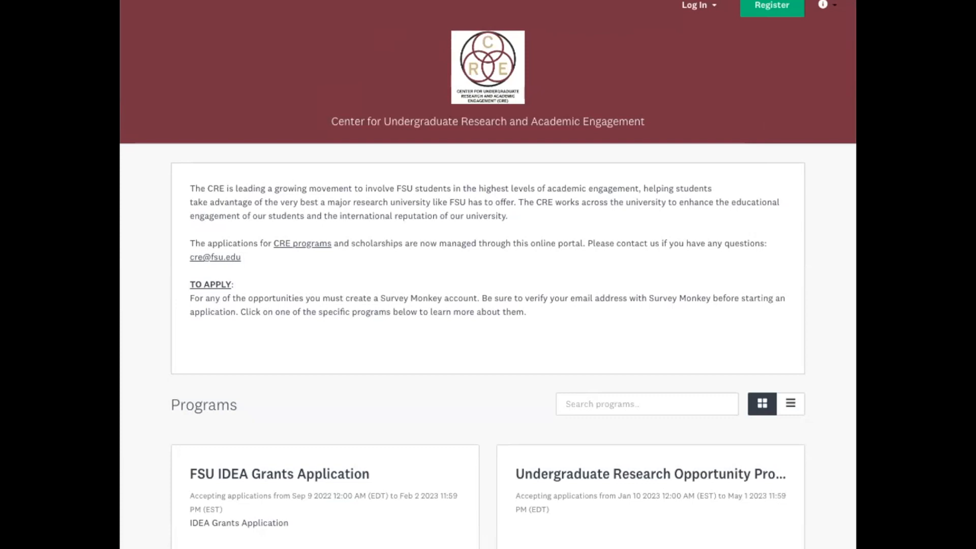
{"action": "mouse_move", "coordinate": [689, 71]}
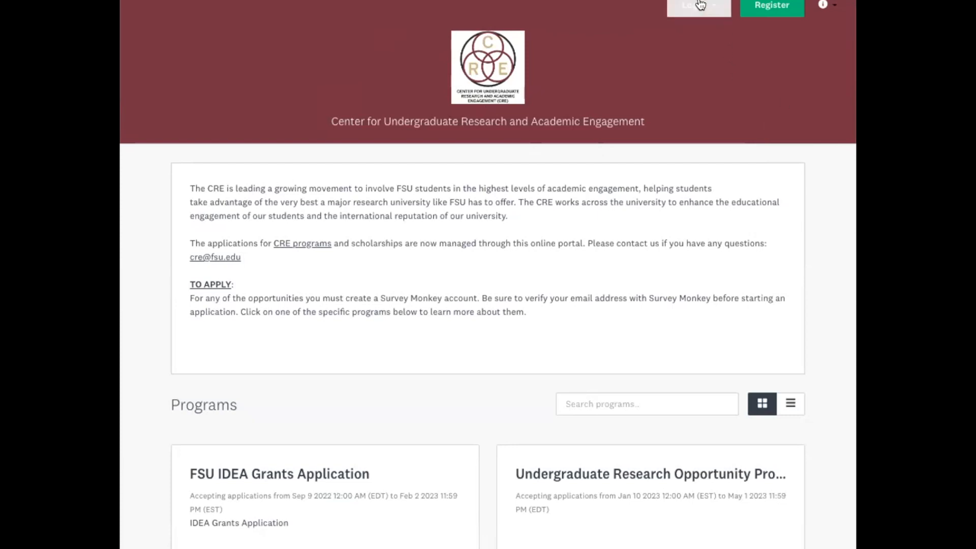
{"action": "mouse_move", "coordinate": [700, 9]}
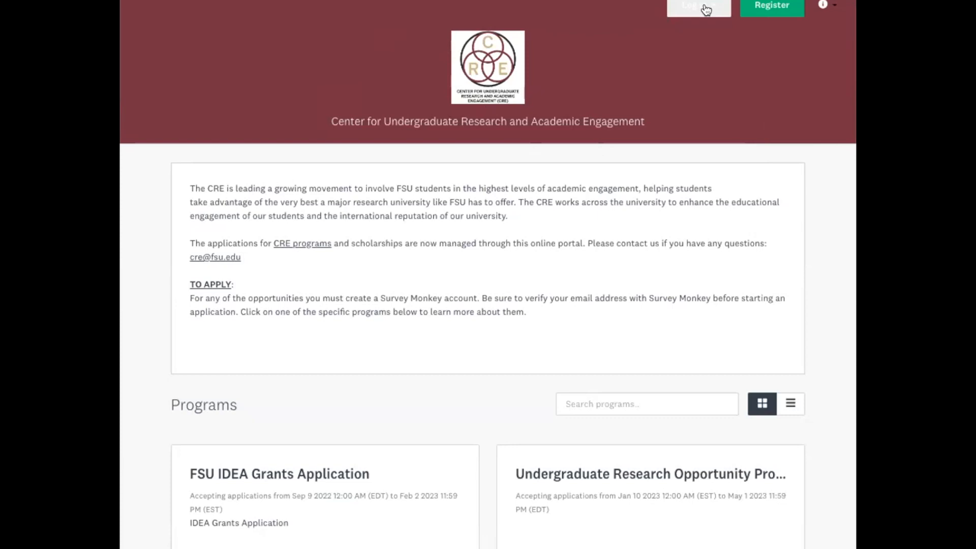
{"action": "left_click", "coordinate": [698, 5]}
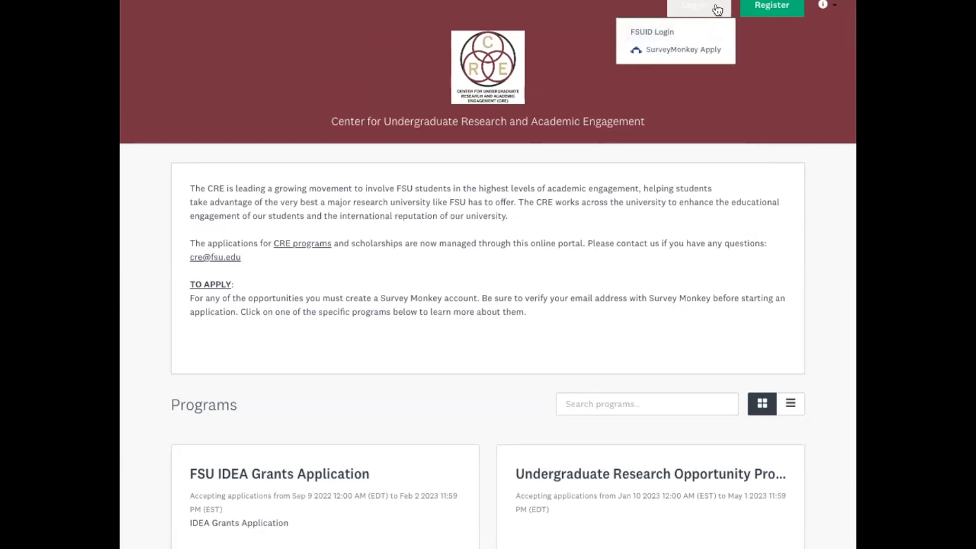
{"action": "mouse_move", "coordinate": [696, 33]}
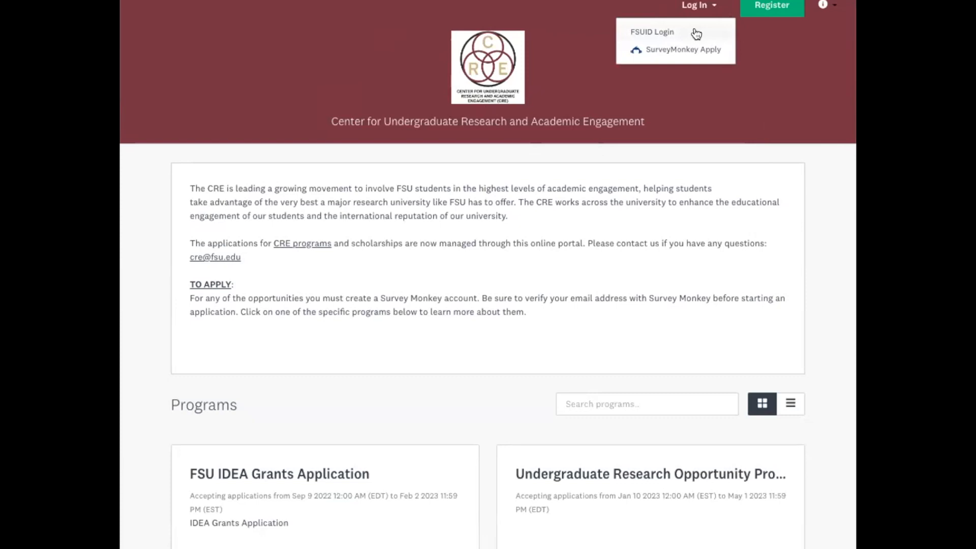
{"action": "left_click", "coordinate": [652, 32]}
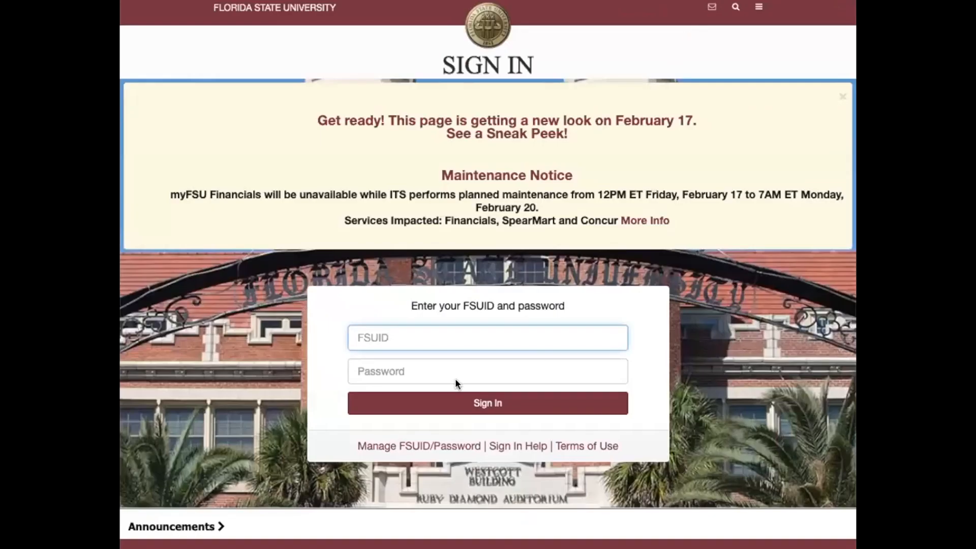
{"action": "type", "text": "ajb04e"}
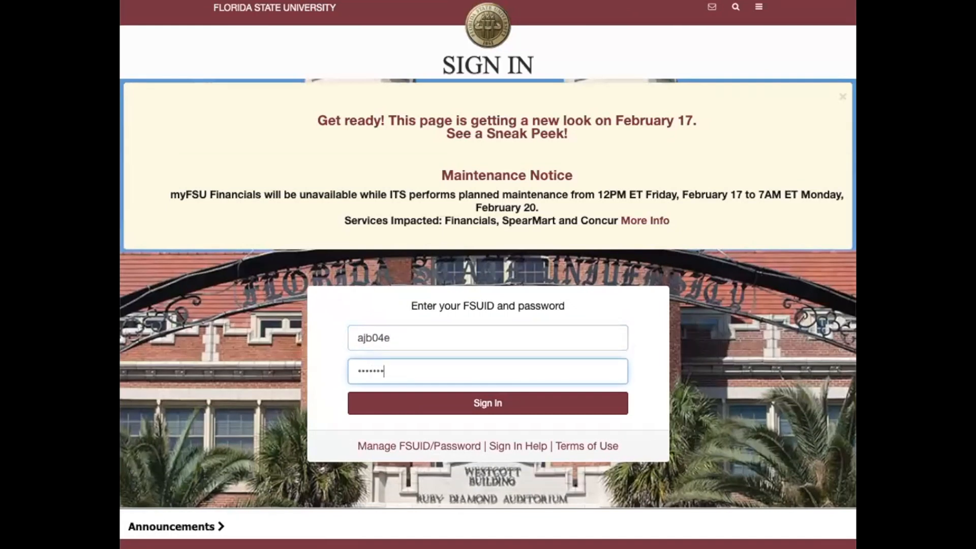
{"action": "left_click", "coordinate": [487, 403]}
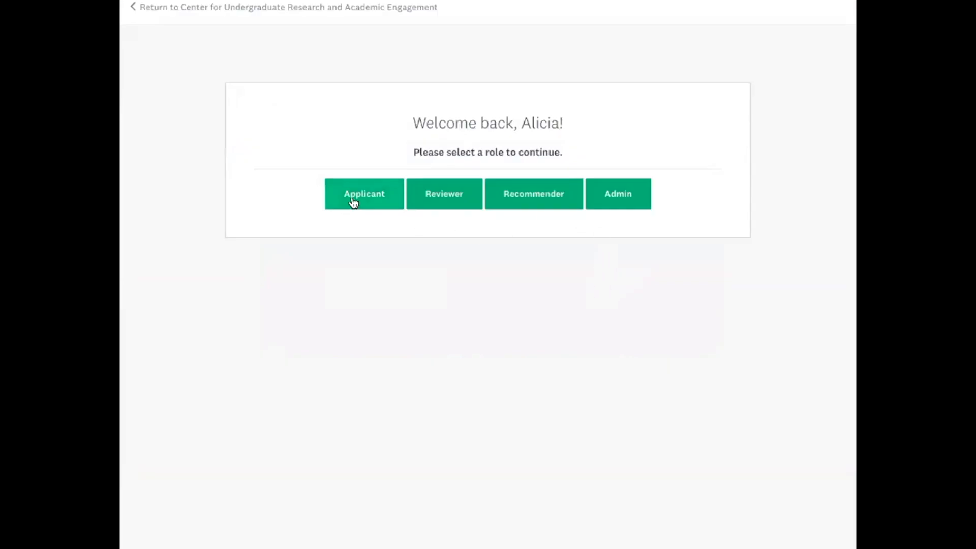
Continue as Applicant and open the Undergraduate Research Symposium Abstract program's details
{"action": "left_click", "coordinate": [363, 193]}
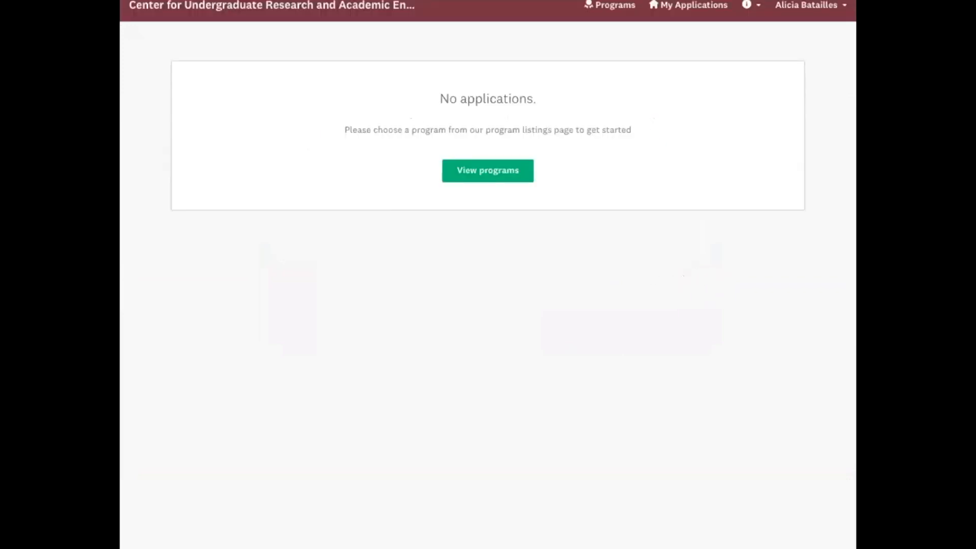
{"action": "mouse_move", "coordinate": [488, 171]}
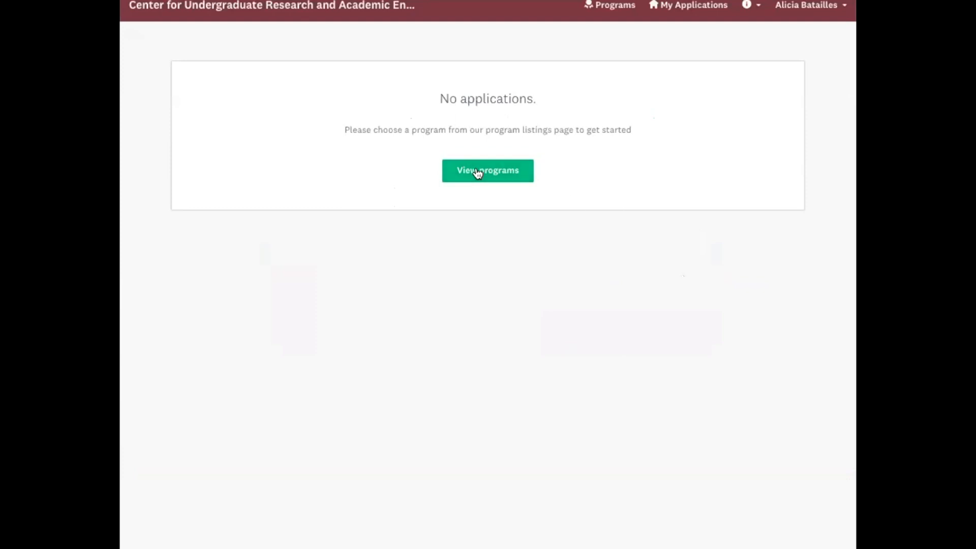
{"action": "left_click", "coordinate": [487, 170]}
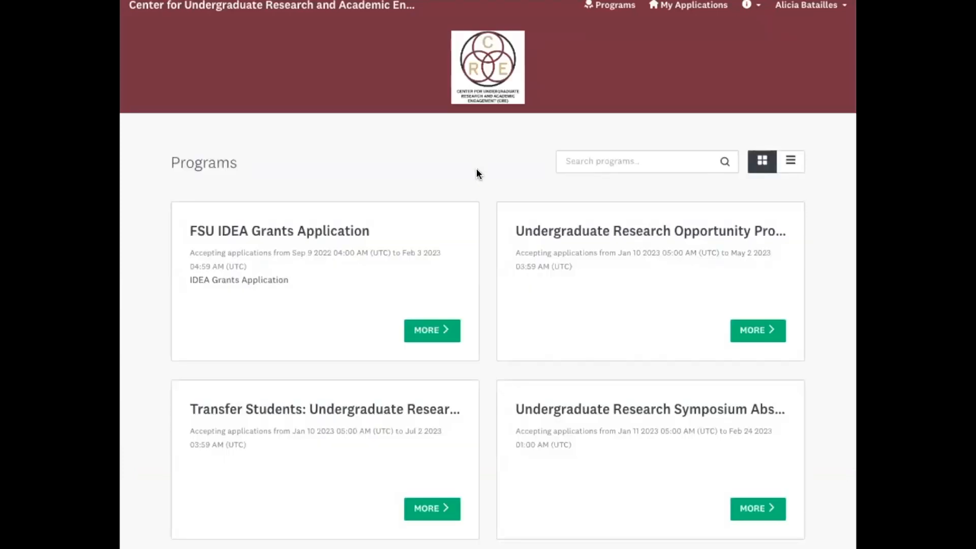
{"action": "mouse_move", "coordinate": [519, 214]}
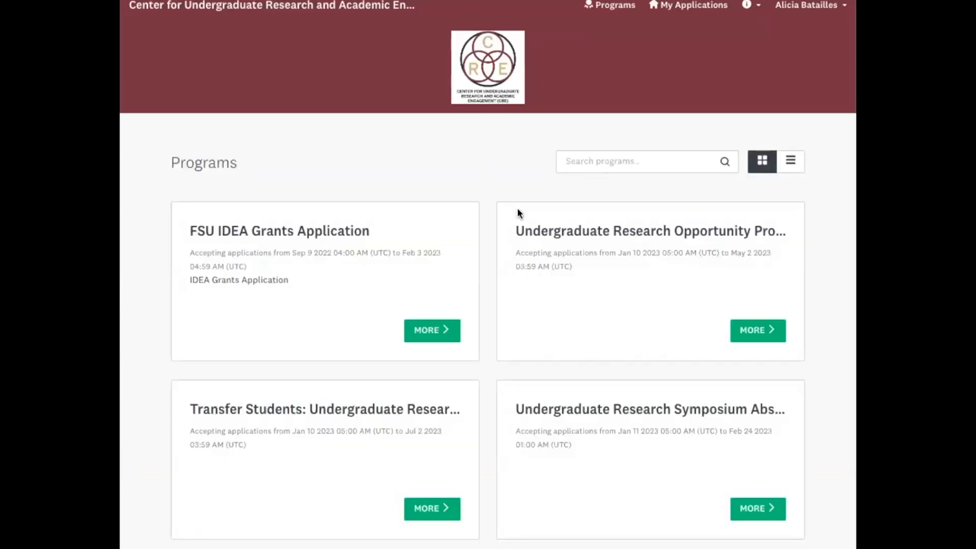
{"action": "scroll", "scroll_direction": "down", "scroll_amount": 3}
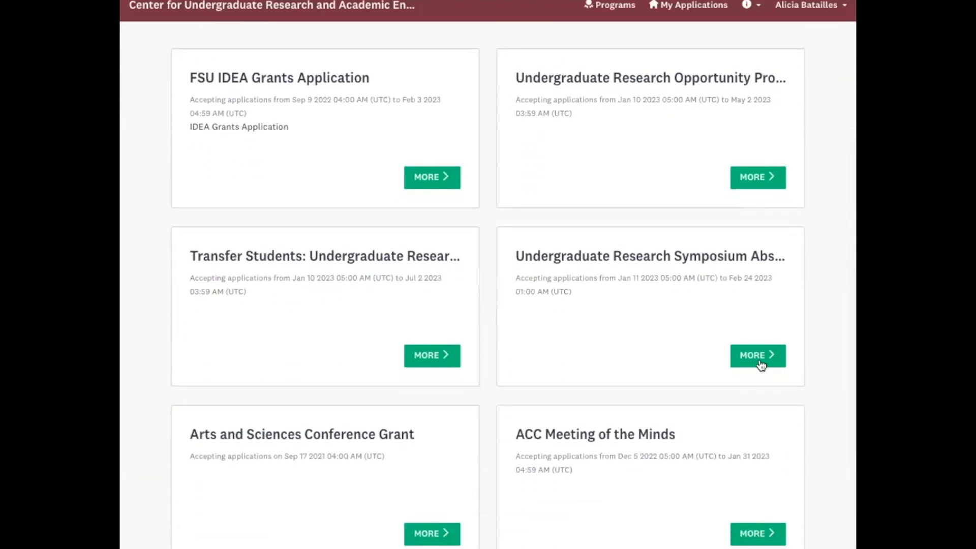
{"action": "mouse_move", "coordinate": [757, 362]}
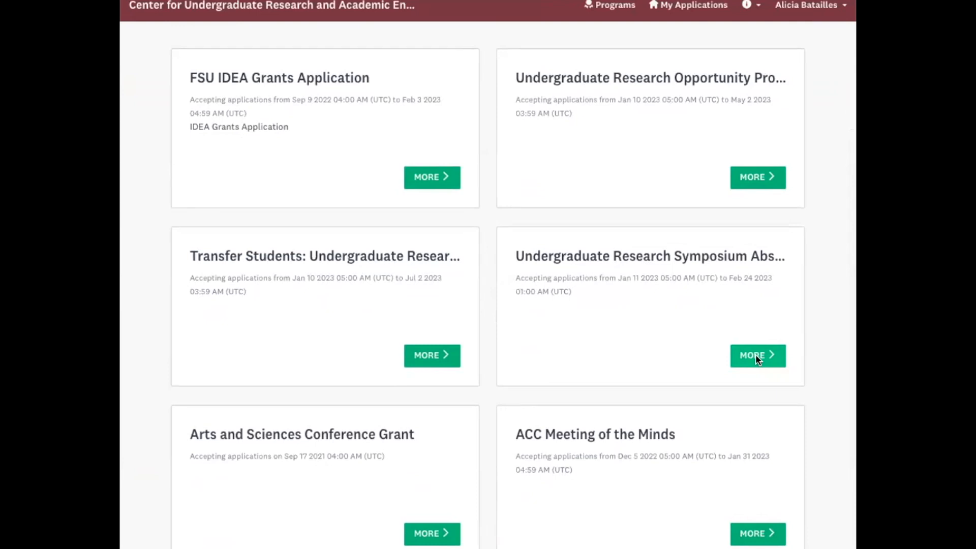
{"action": "left_click", "coordinate": [757, 355]}
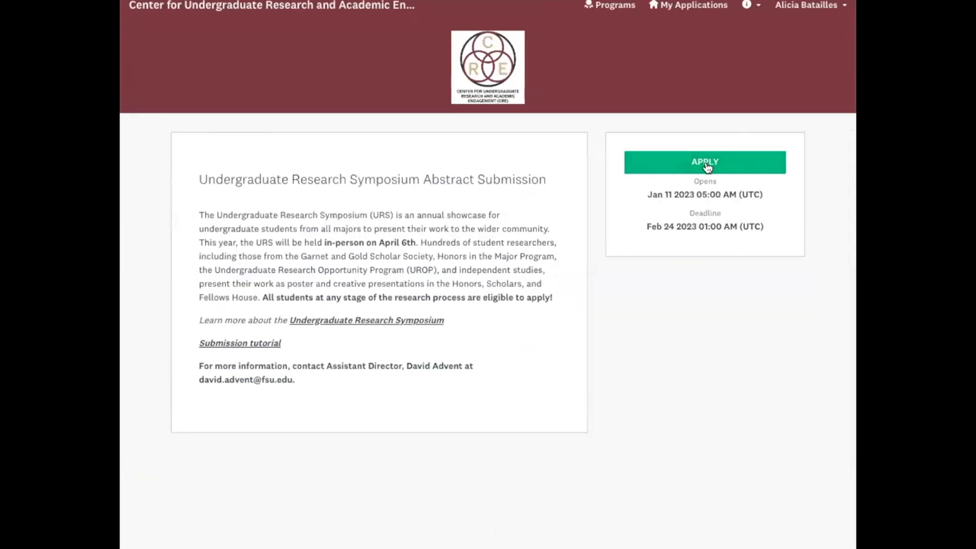
Apply to the Undergraduate Research Symposium Abstract Submission program
{"action": "left_click", "coordinate": [704, 162]}
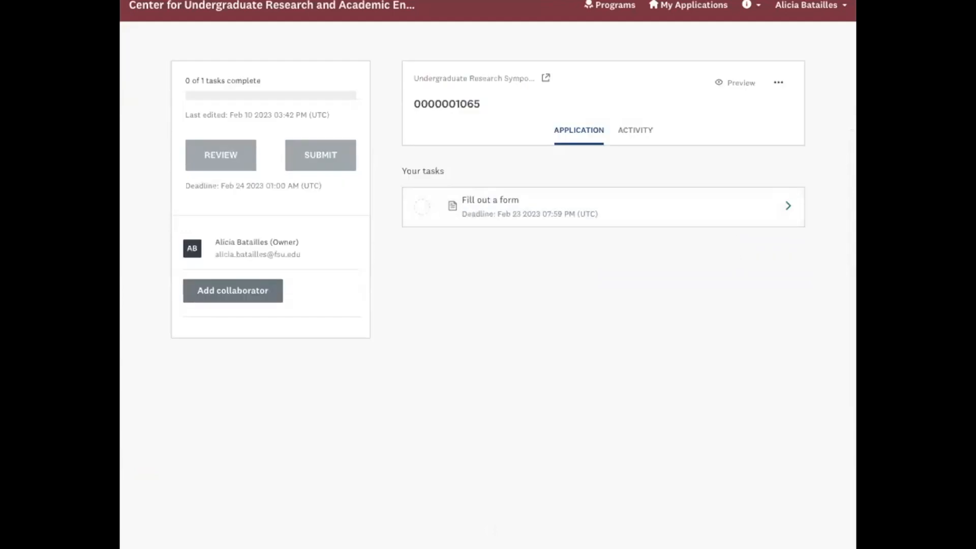
{"action": "mouse_move", "coordinate": [681, 214]}
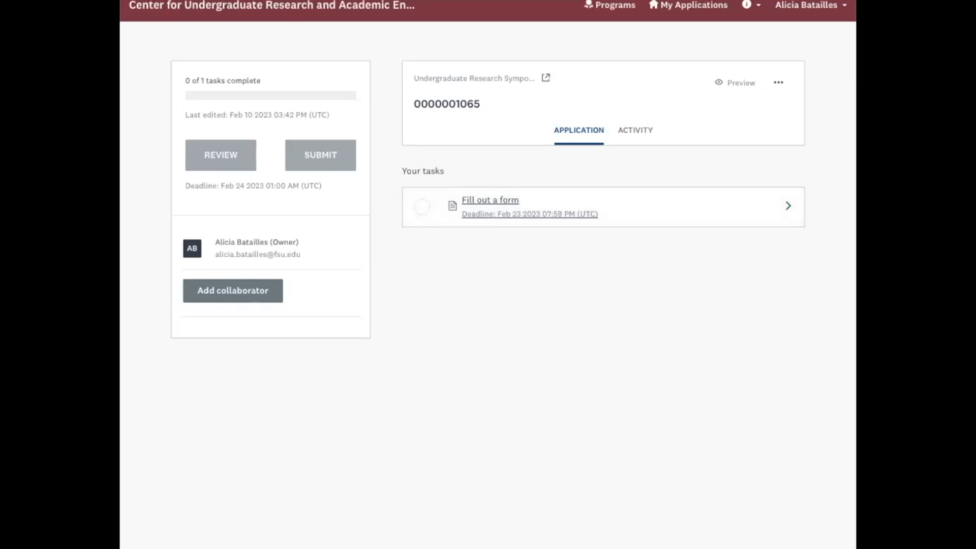
Open the 'Fill out a form' task and read the group presentation instructions
{"action": "left_click", "coordinate": [490, 200]}
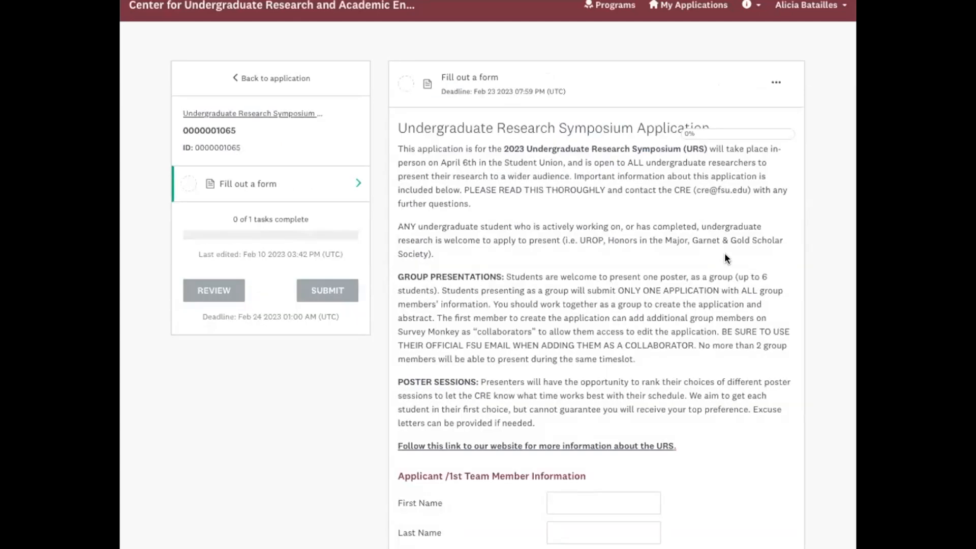
{"action": "scroll", "scroll_direction": "down", "scroll_amount": 3}
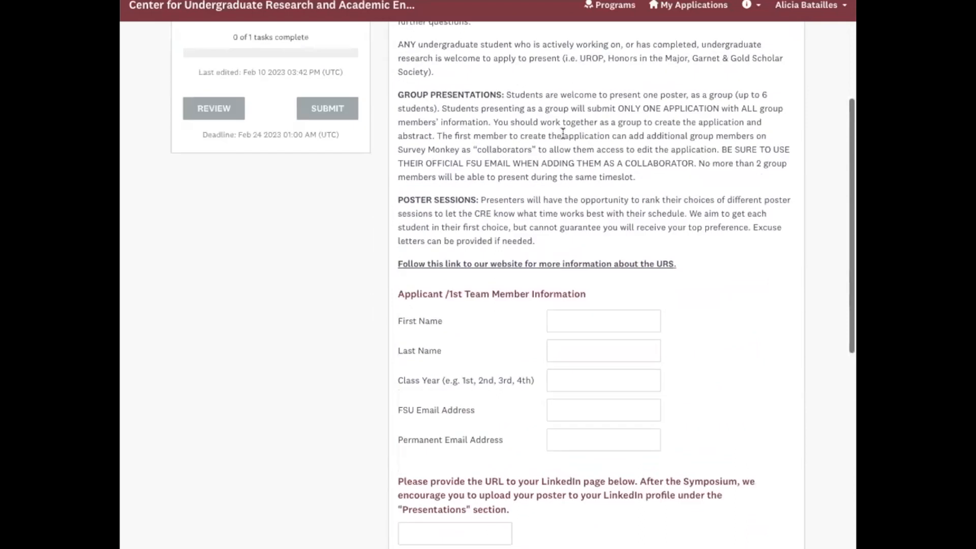
{"action": "scroll", "scroll_direction": "up", "scroll_amount": 3}
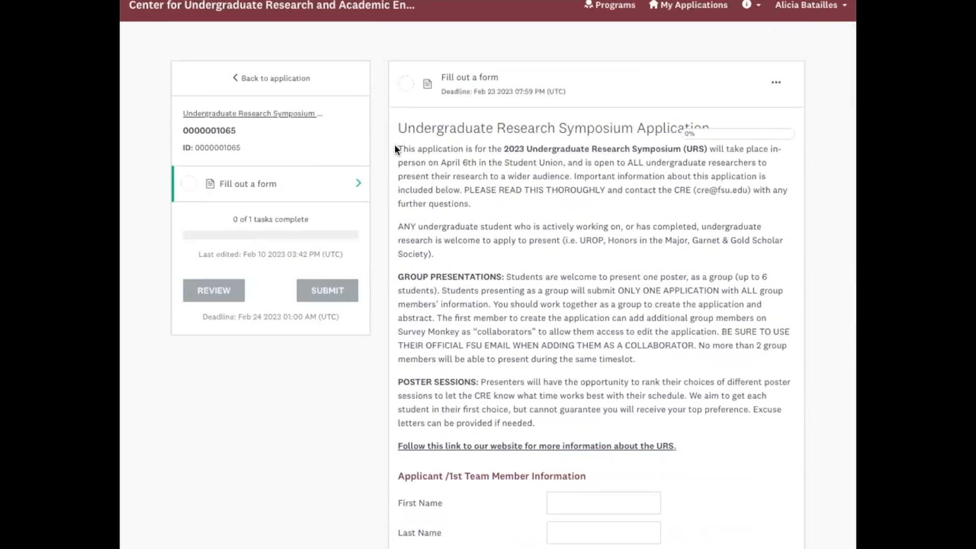
{"action": "mouse_move", "coordinate": [525, 169]}
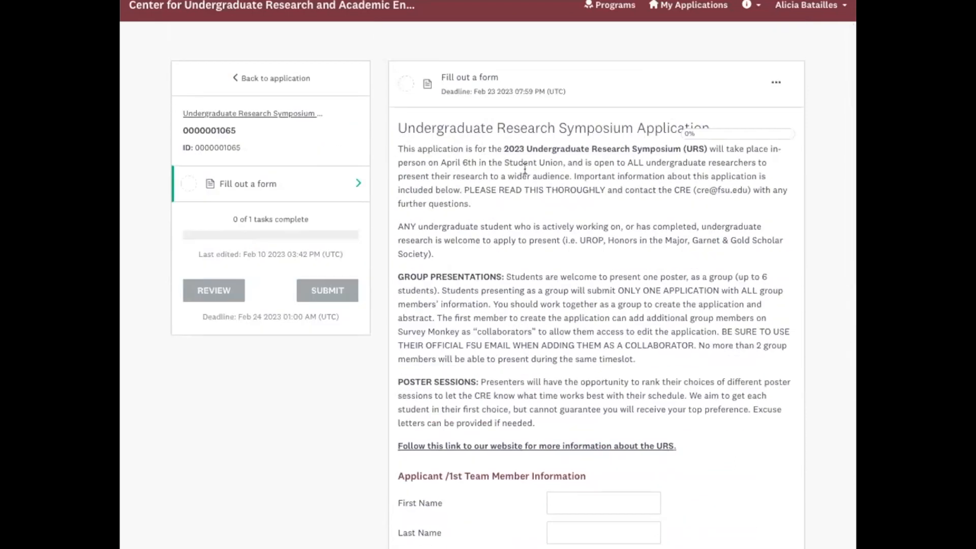
{"action": "mouse_move", "coordinate": [445, 162]}
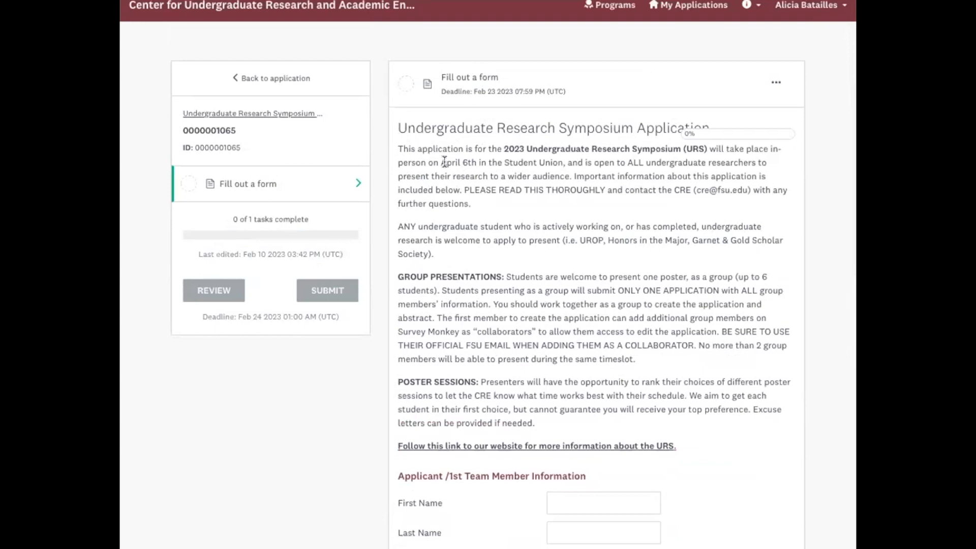
{"action": "mouse_move", "coordinate": [495, 210]}
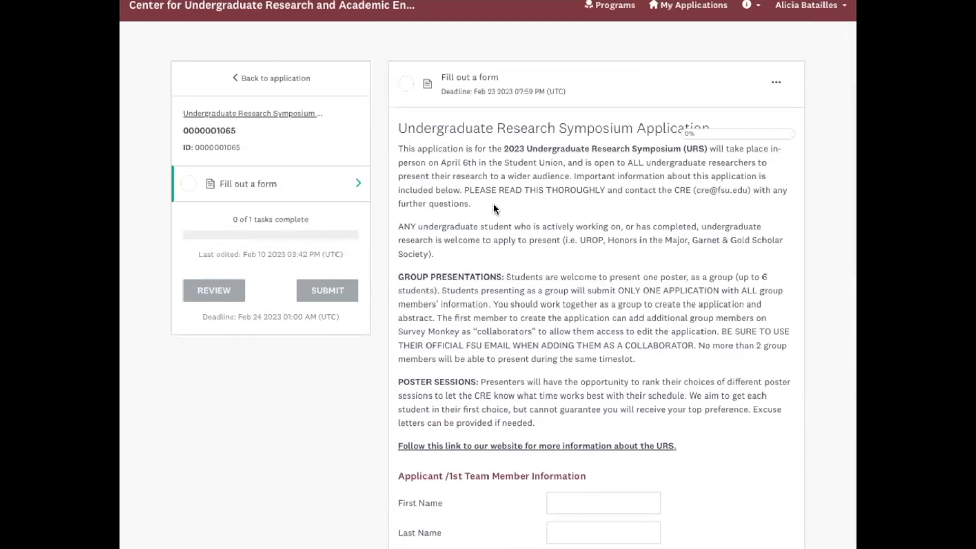
{"action": "scroll", "scroll_direction": "down", "scroll_amount": 3}
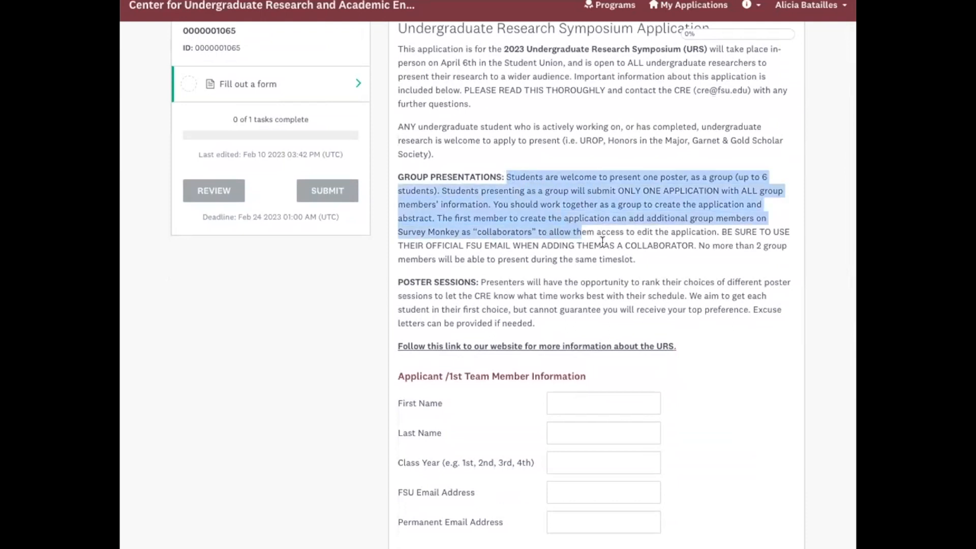
{"action": "left_click", "coordinate": [471, 282]}
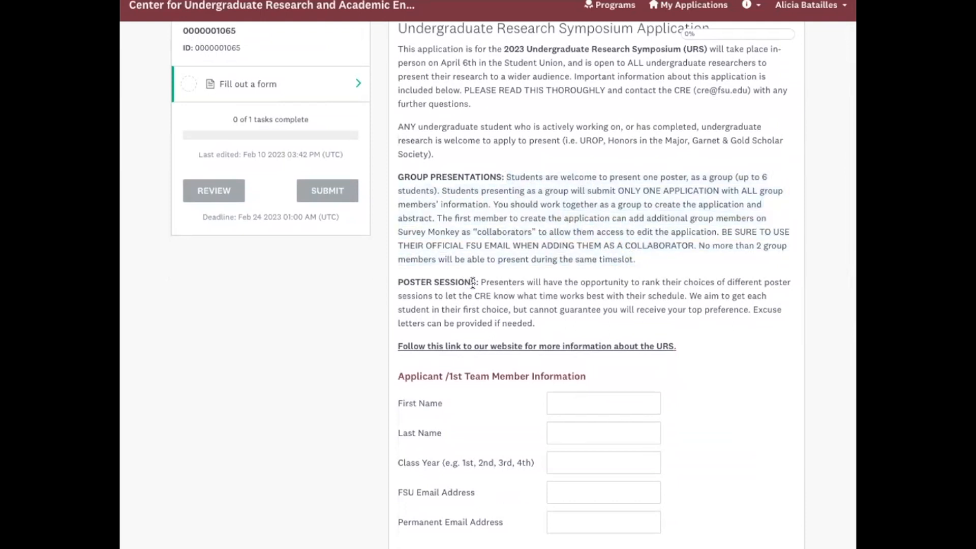
{"action": "scroll", "scroll_direction": "down", "scroll_amount": 3}
{"action": "type", "text": "2"}
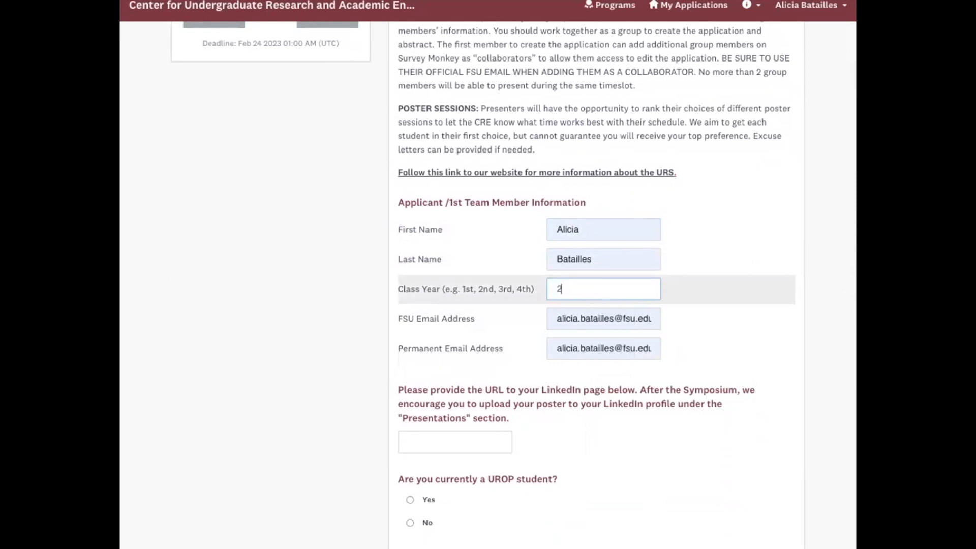
Finish entering the class year and put cre.fsu.edu in the LinkedIn URL field
{"action": "type", "text": "nd"}
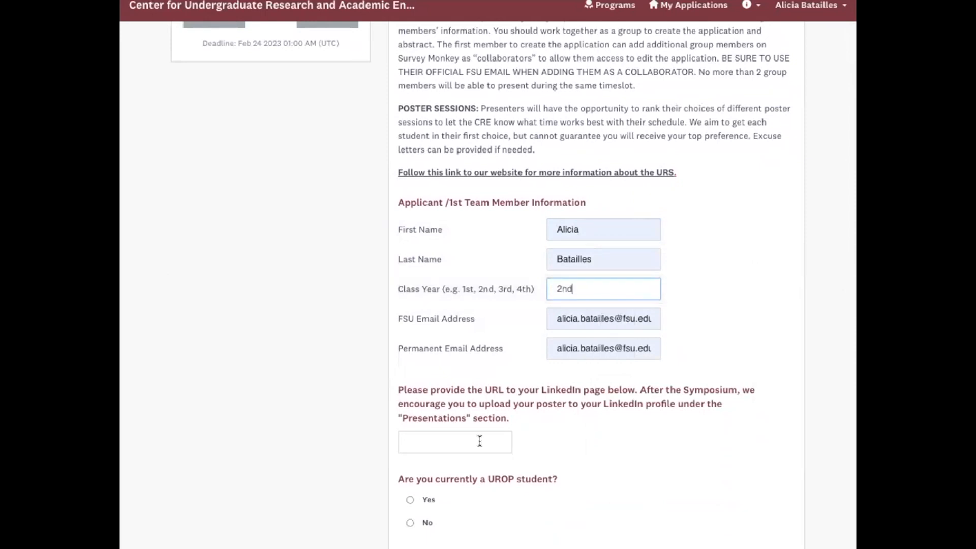
{"action": "type", "text": "creu."}
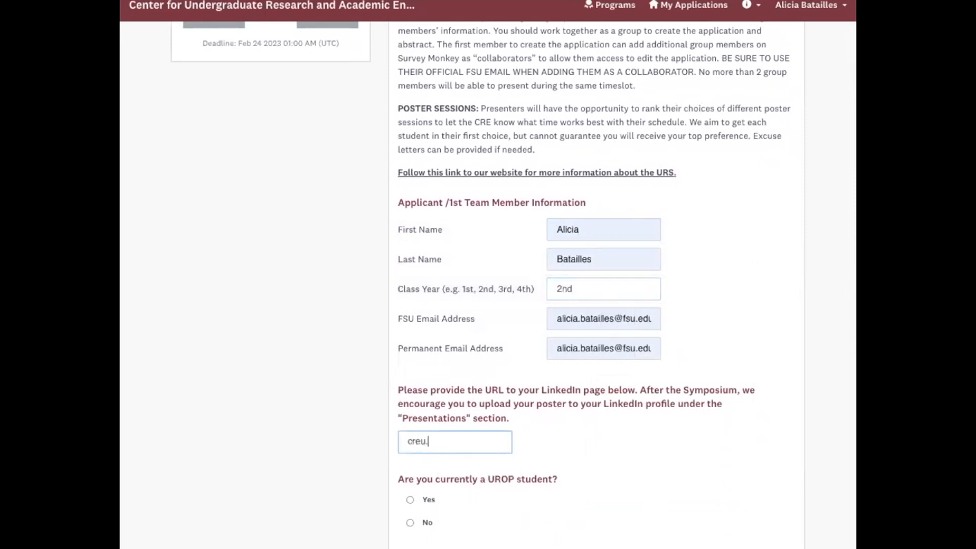
{"action": "type", "text": ".fsu.edu"}
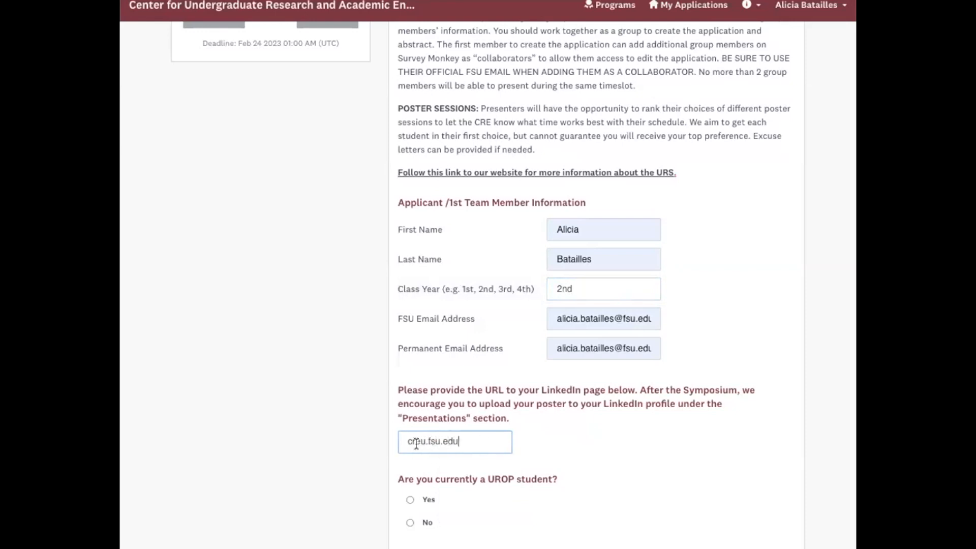
{"action": "scroll", "scroll_direction": "down", "scroll_amount": 3}
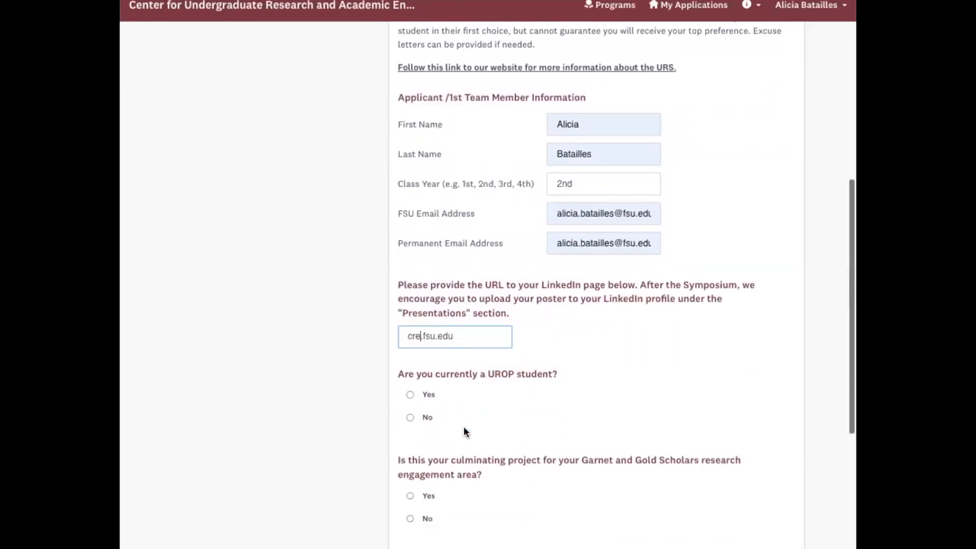
{"action": "scroll", "scroll_direction": "down", "scroll_amount": 3}
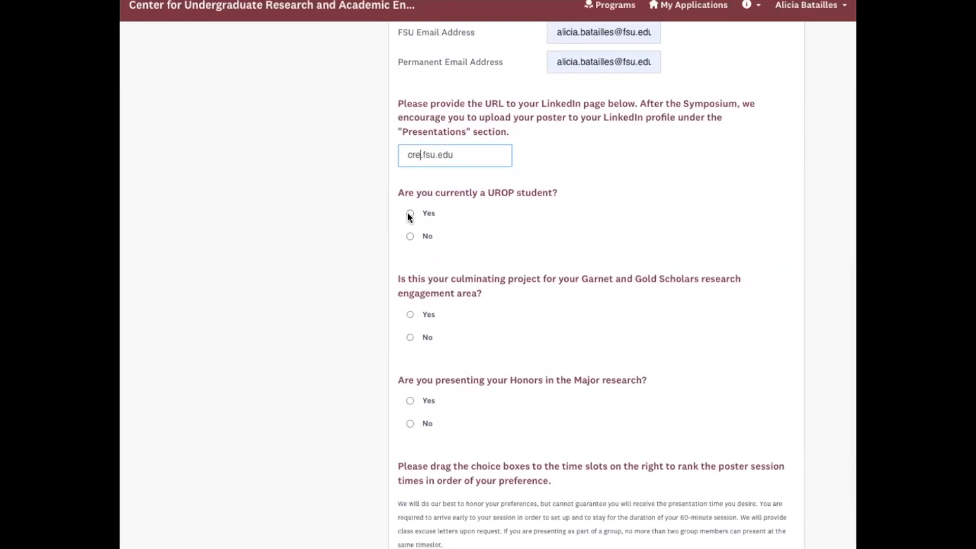
Answer No to the UROP student and Garnet and Gold questions
{"action": "left_click", "coordinate": [410, 213]}
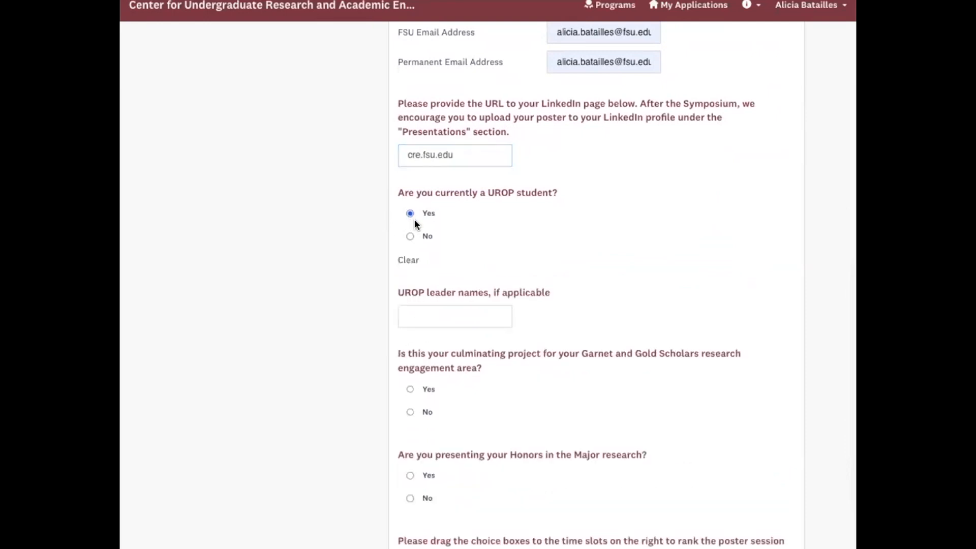
{"action": "mouse_move", "coordinate": [410, 239]}
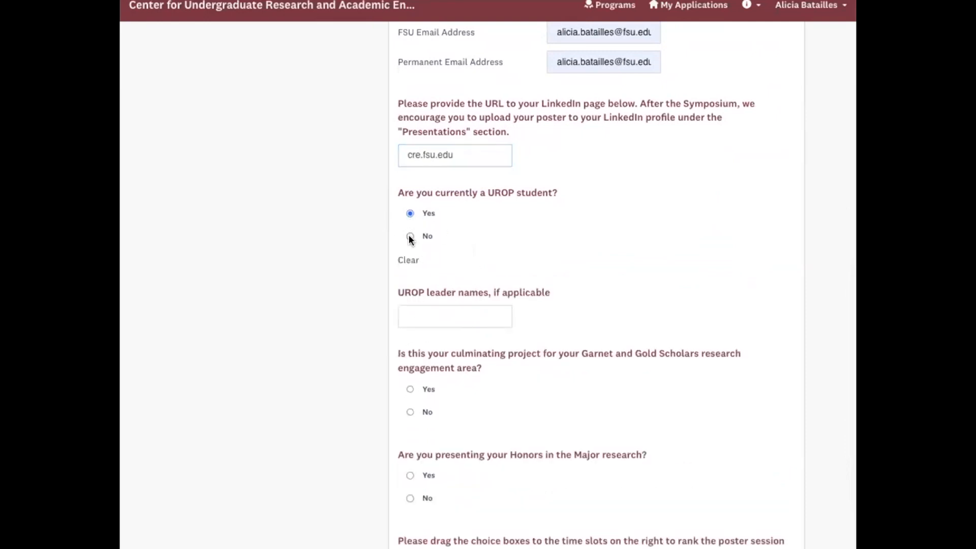
{"action": "scroll", "scroll_direction": "down", "scroll_amount": 3}
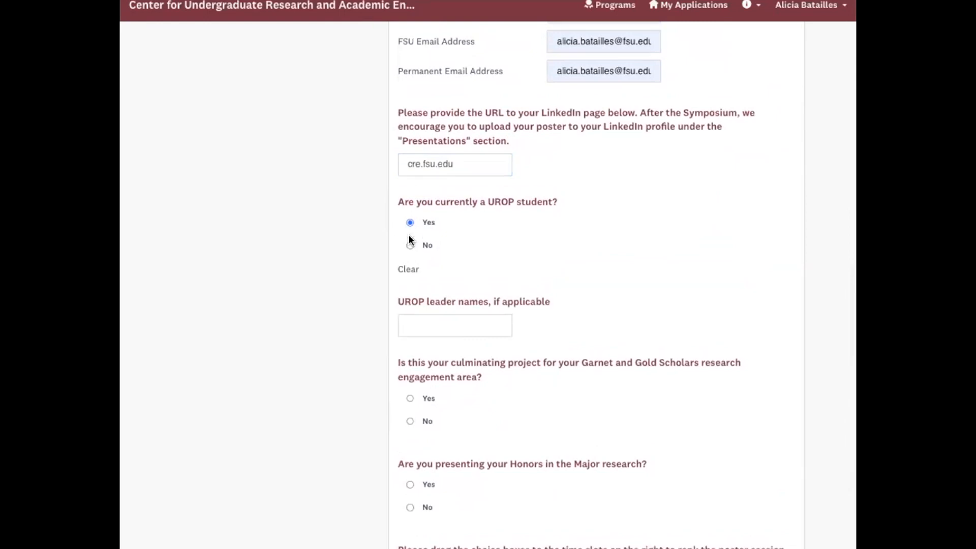
{"action": "left_click", "coordinate": [410, 245]}
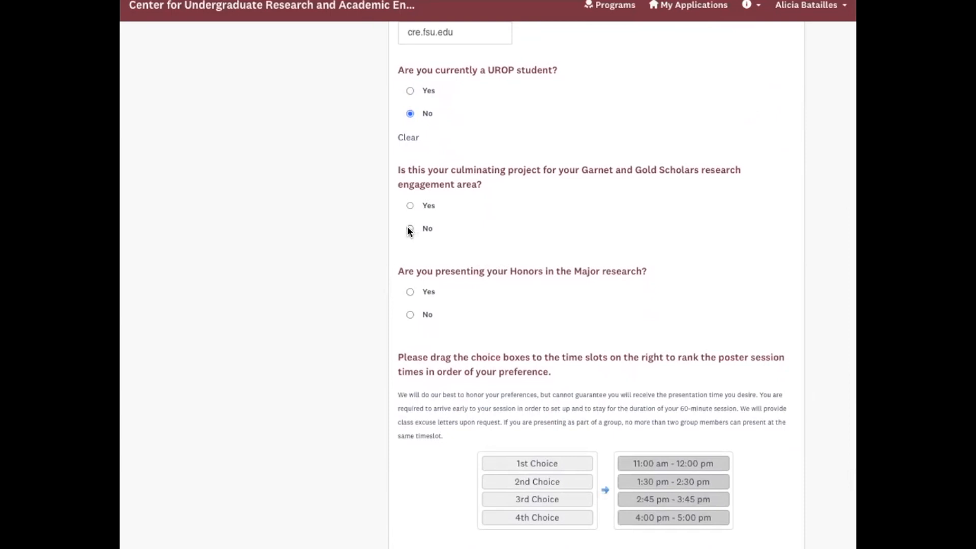
{"action": "left_click", "coordinate": [409, 228]}
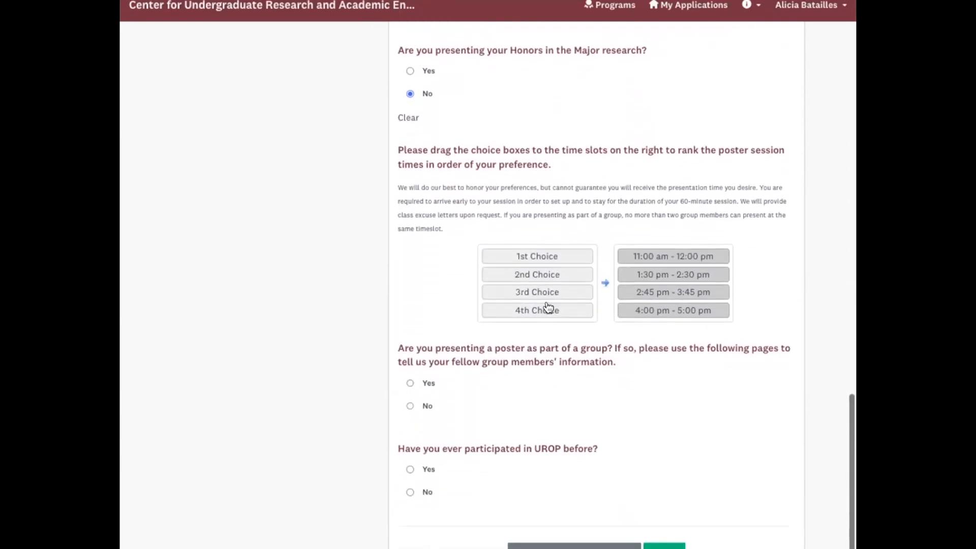
Rank the poster session times, answer Yes to group presentation, No to prior UROP
{"action": "scroll", "scroll_direction": "up", "scroll_amount": 3}
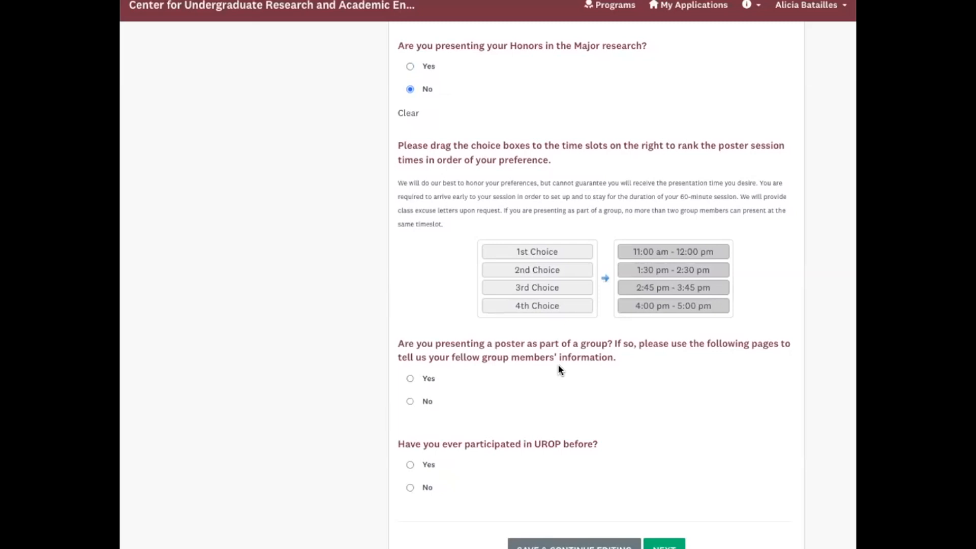
{"action": "mouse_move", "coordinate": [537, 255]}
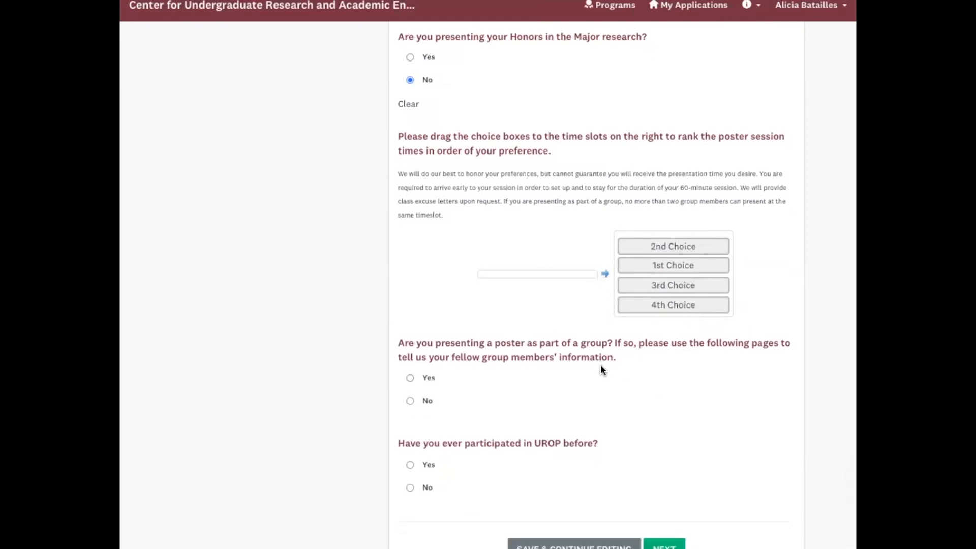
{"action": "mouse_move", "coordinate": [435, 418]}
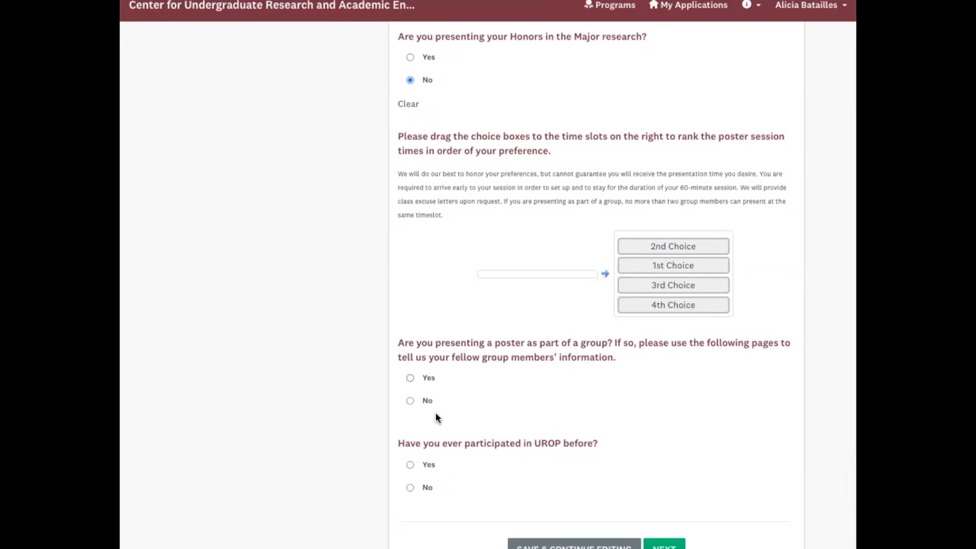
{"action": "mouse_move", "coordinate": [430, 400]}
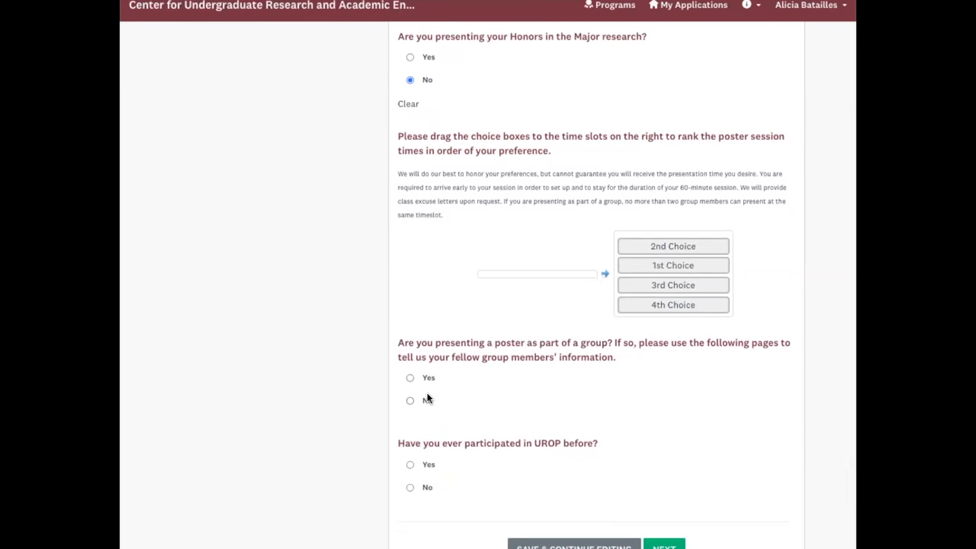
{"action": "mouse_move", "coordinate": [402, 401]}
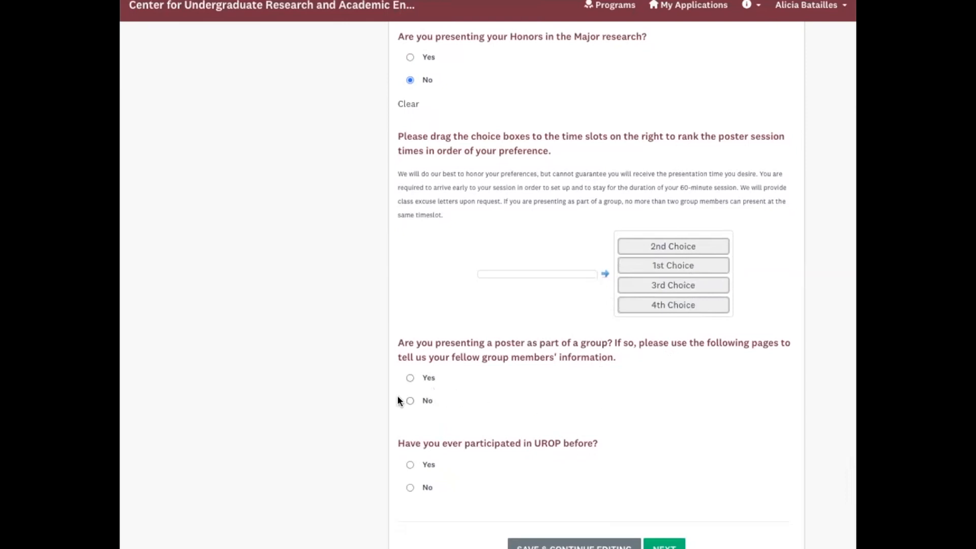
{"action": "left_click", "coordinate": [409, 377]}
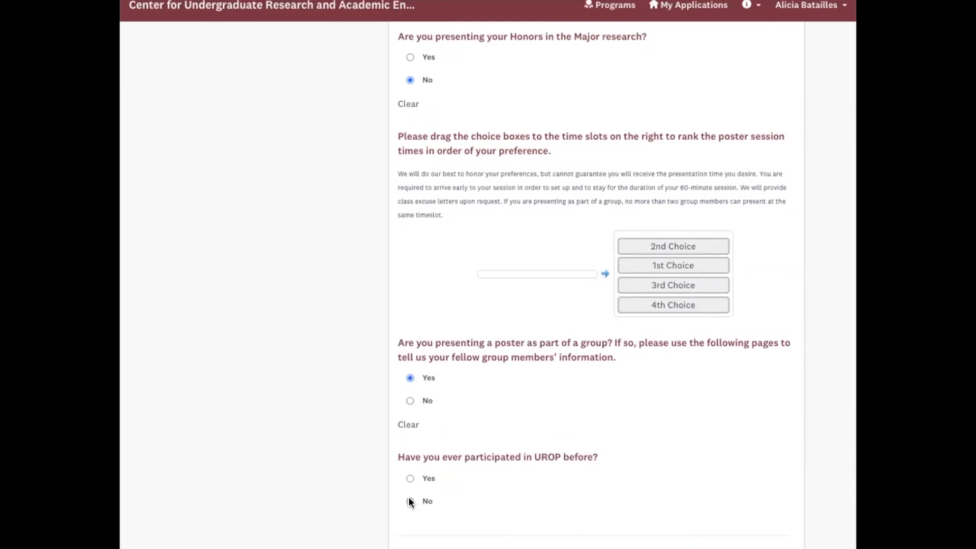
{"action": "left_click", "coordinate": [409, 501]}
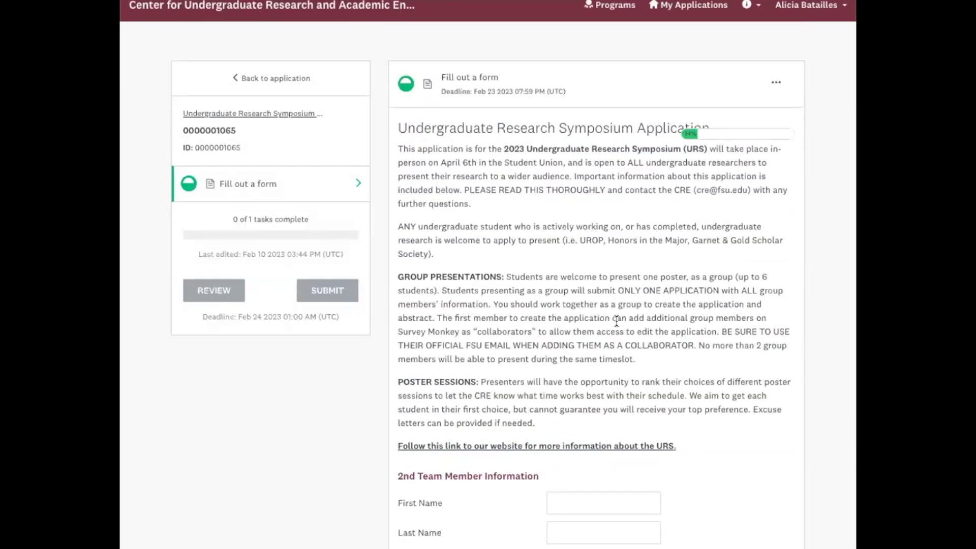
Scroll through the 2nd team member page and attempt Next, revealing required-answer errors
{"action": "scroll", "scroll_direction": "down", "scroll_amount": 3}
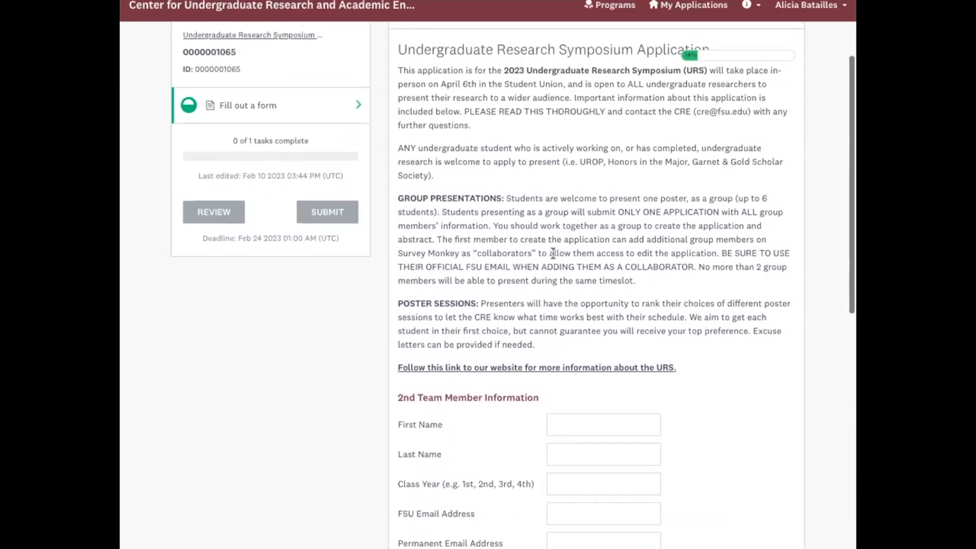
{"action": "scroll", "scroll_direction": "down", "scroll_amount": 3}
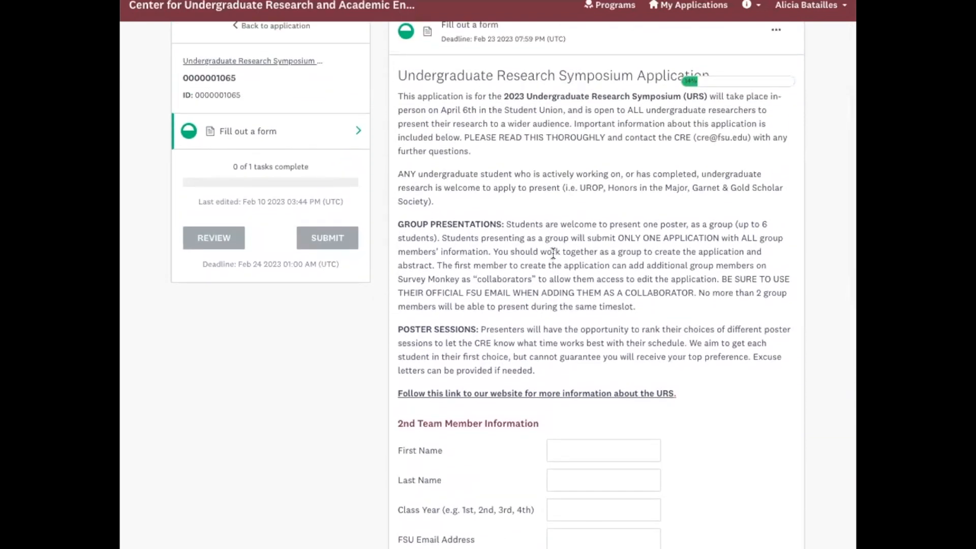
{"action": "scroll", "scroll_direction": "down", "scroll_amount": 3}
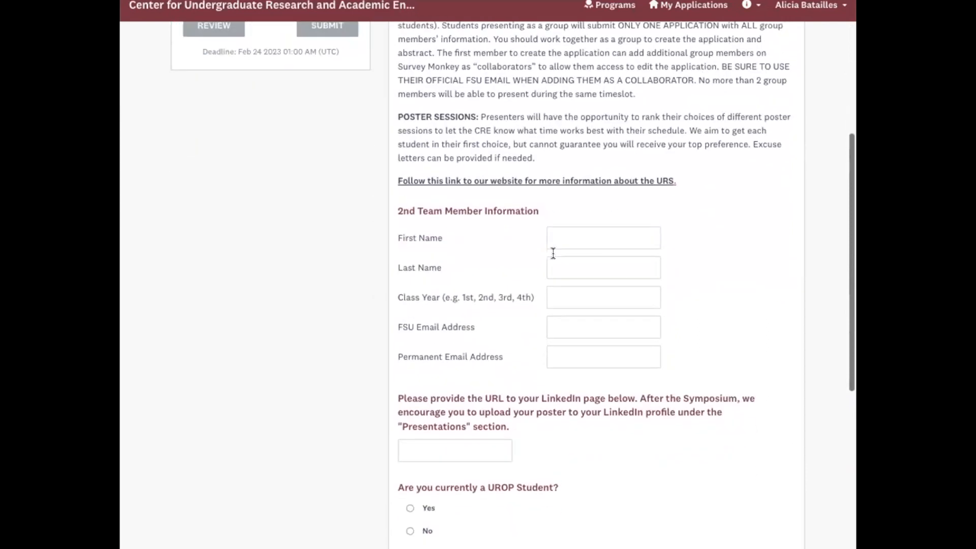
{"action": "scroll", "scroll_direction": "down", "scroll_amount": 3}
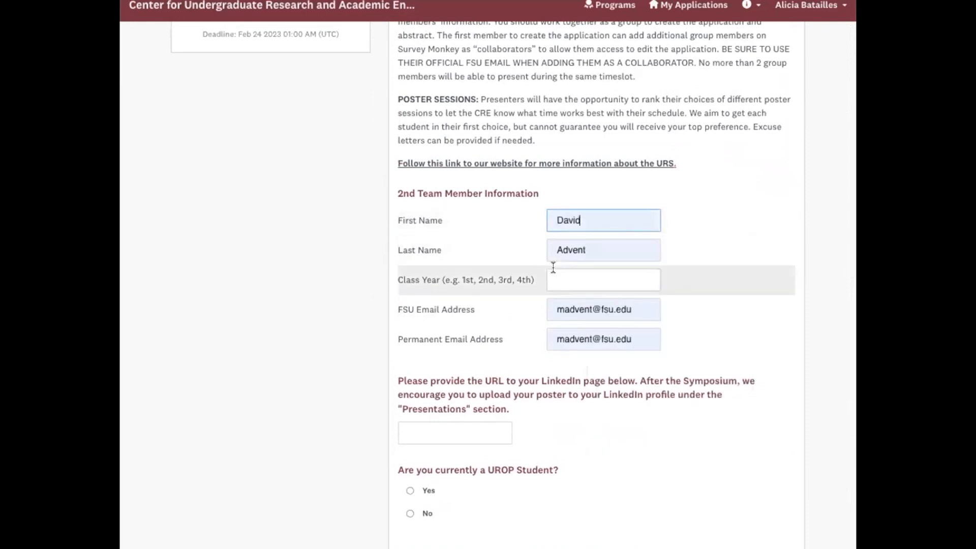
{"action": "scroll", "scroll_direction": "down", "scroll_amount": 3}
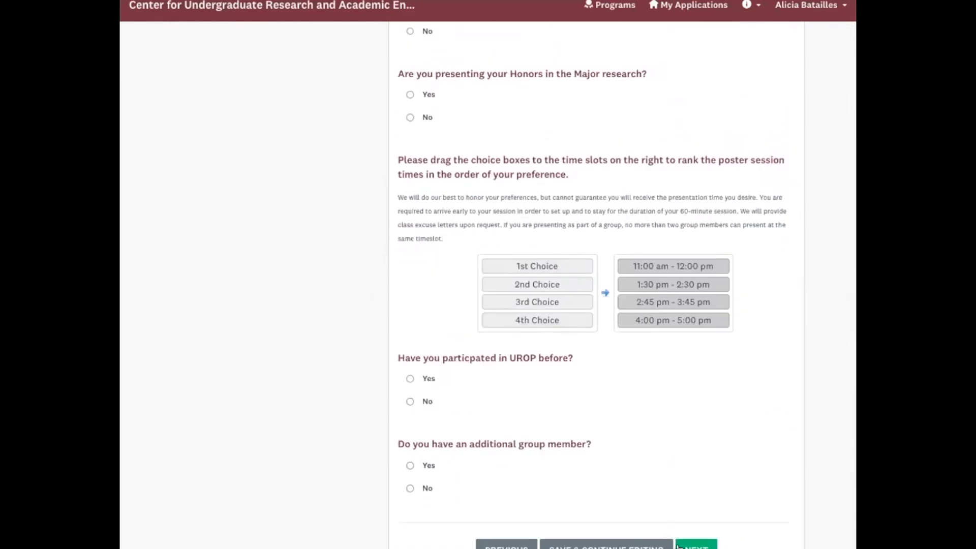
{"action": "left_click", "coordinate": [694, 546]}
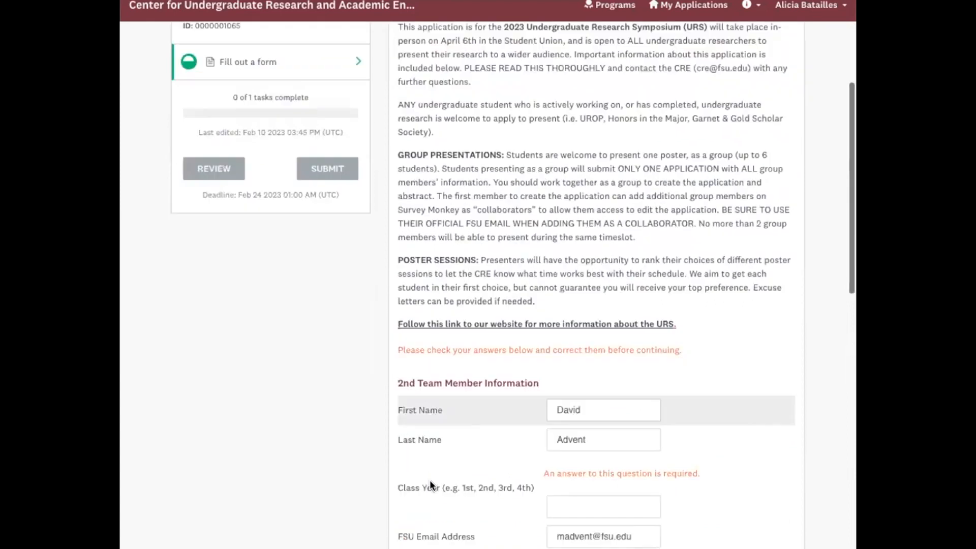
{"action": "scroll", "scroll_direction": "down", "scroll_amount": 3}
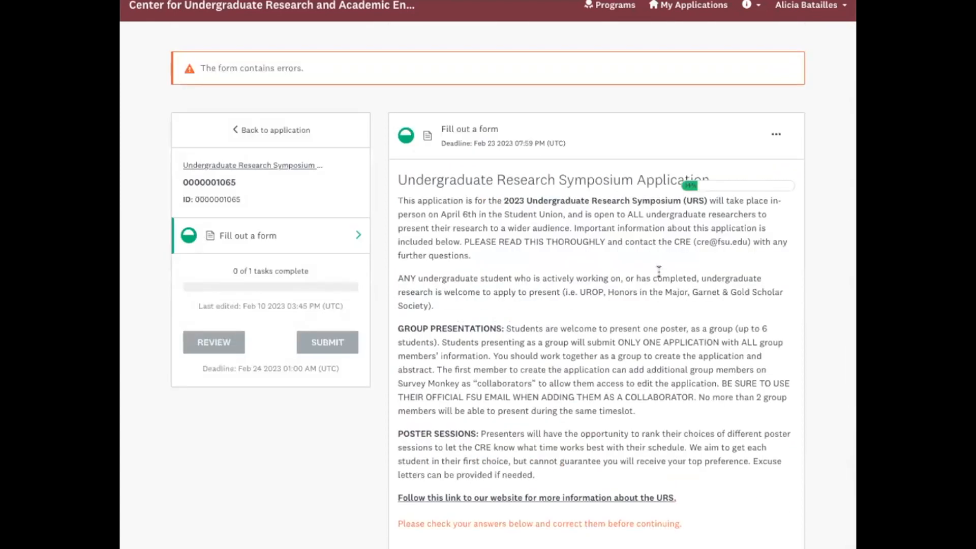
Enter the 2nd member's class year and LinkedIn cre.fsu.edu, and answer No to UROP questions
{"action": "scroll", "scroll_direction": "down", "scroll_amount": 3}
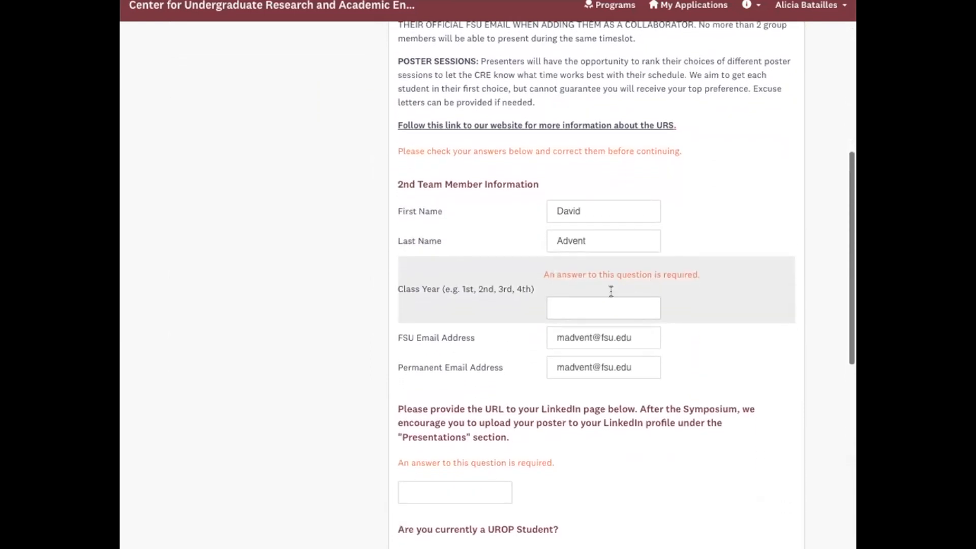
{"action": "type", "text": "2nd"}
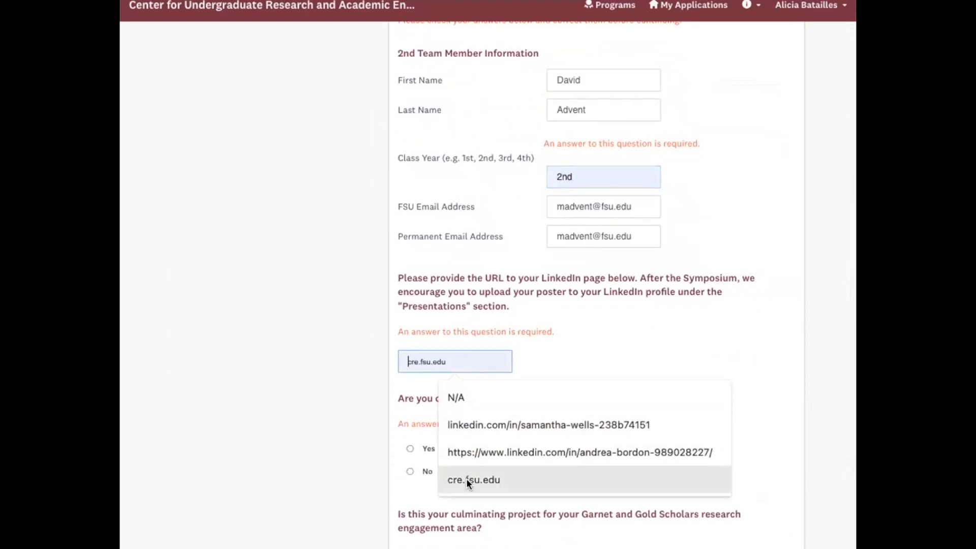
{"action": "left_click", "coordinate": [474, 480]}
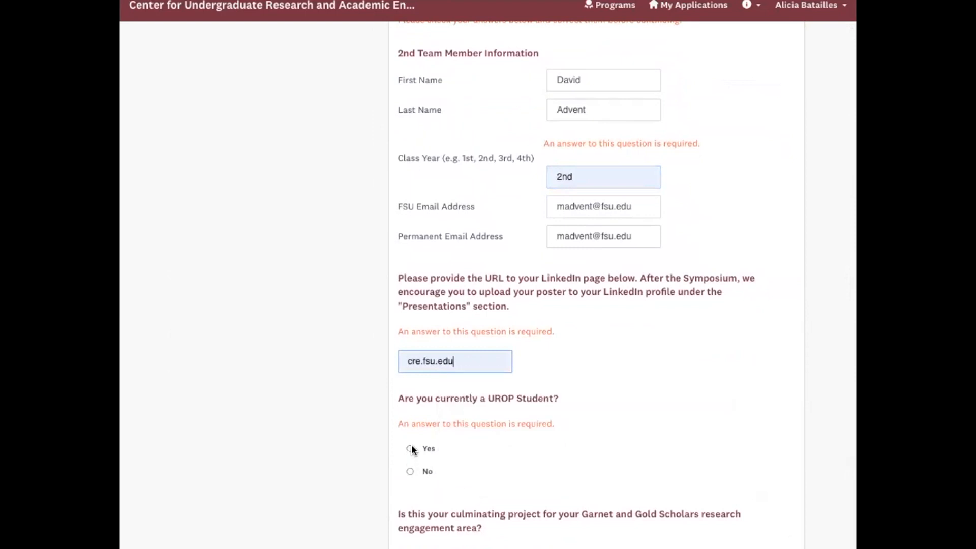
{"action": "left_click", "coordinate": [410, 471]}
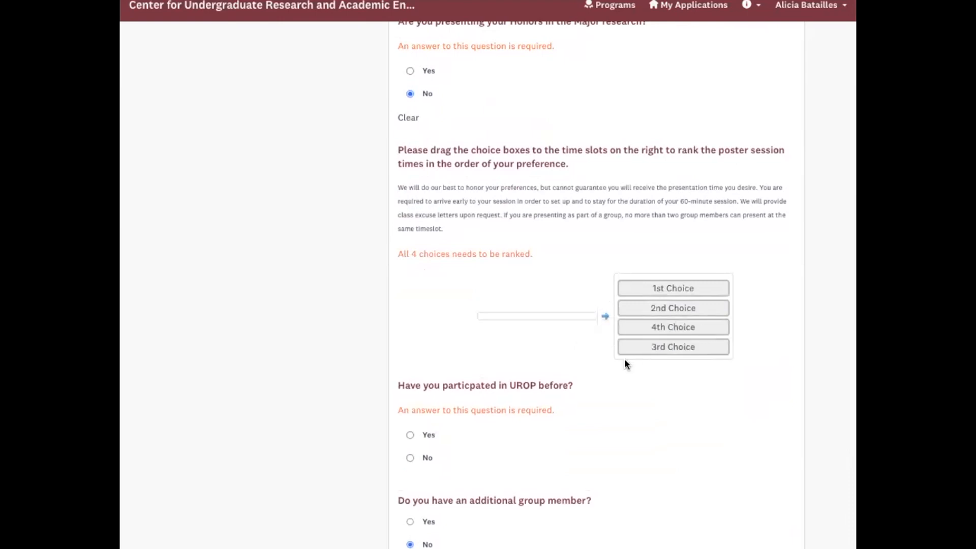
{"action": "scroll", "scroll_direction": "down", "scroll_amount": 3}
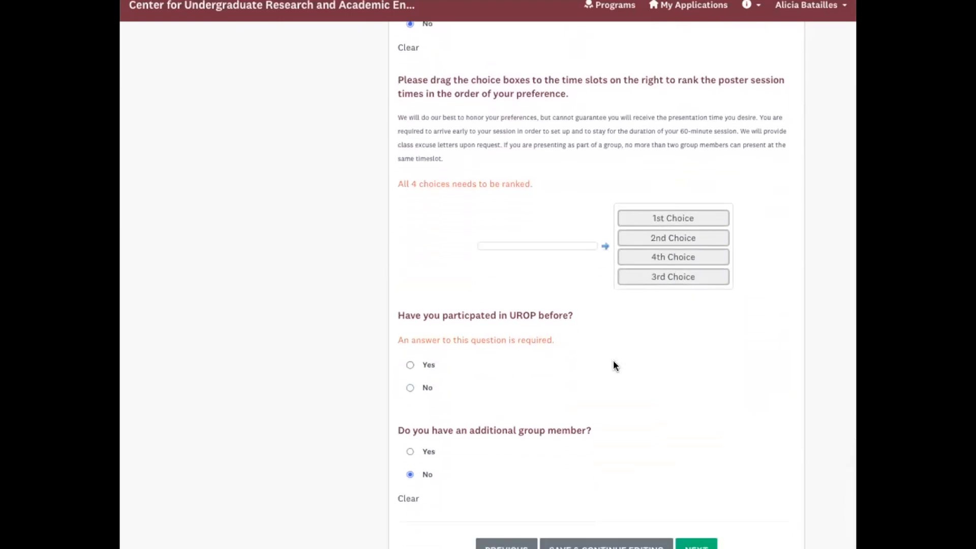
{"action": "mouse_move", "coordinate": [516, 378]}
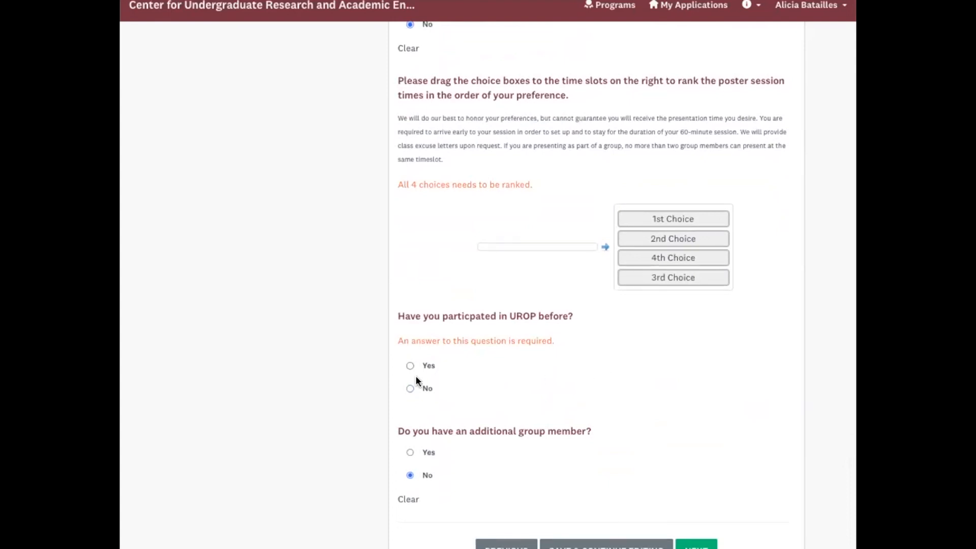
{"action": "left_click", "coordinate": [409, 387]}
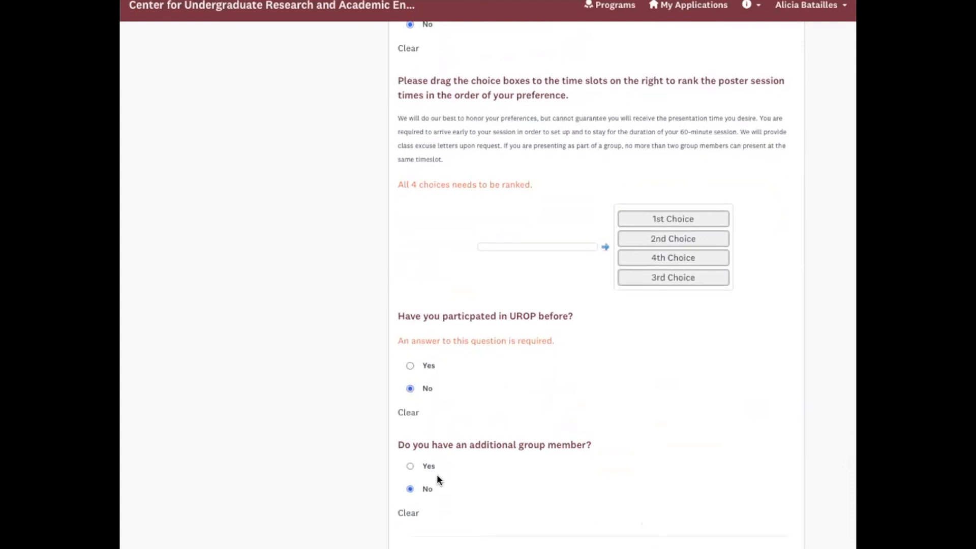
{"action": "mouse_move", "coordinate": [554, 494]}
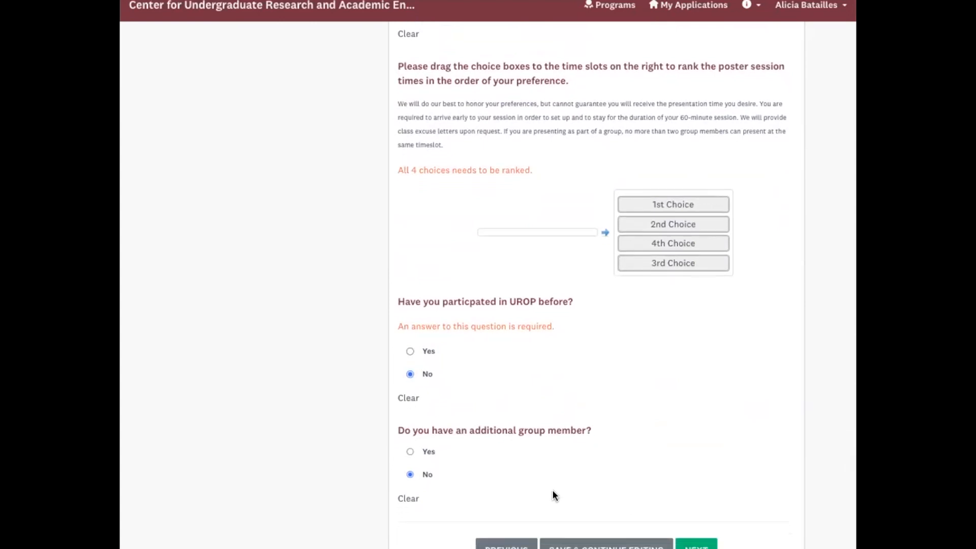
{"action": "mouse_move", "coordinate": [602, 471]}
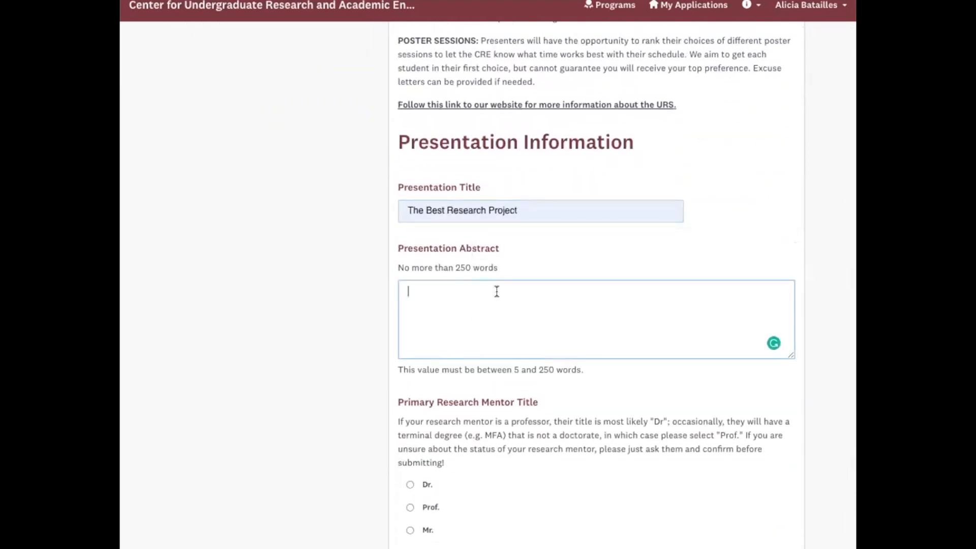
Write the abstract 'It is really the best research project ever' and select Dr. as mentor title
{"action": "type", "text": "It is rea"}
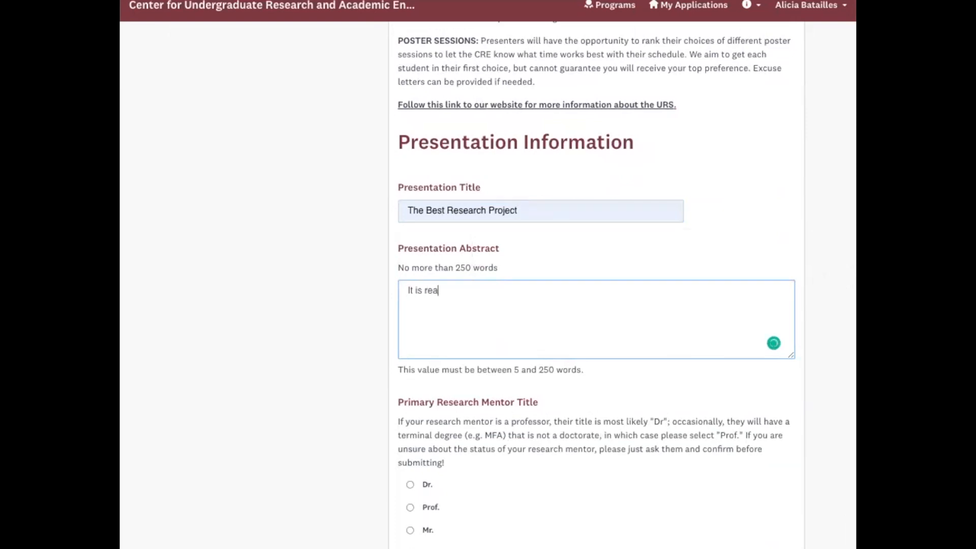
{"action": "type", "text": "lly the best res"}
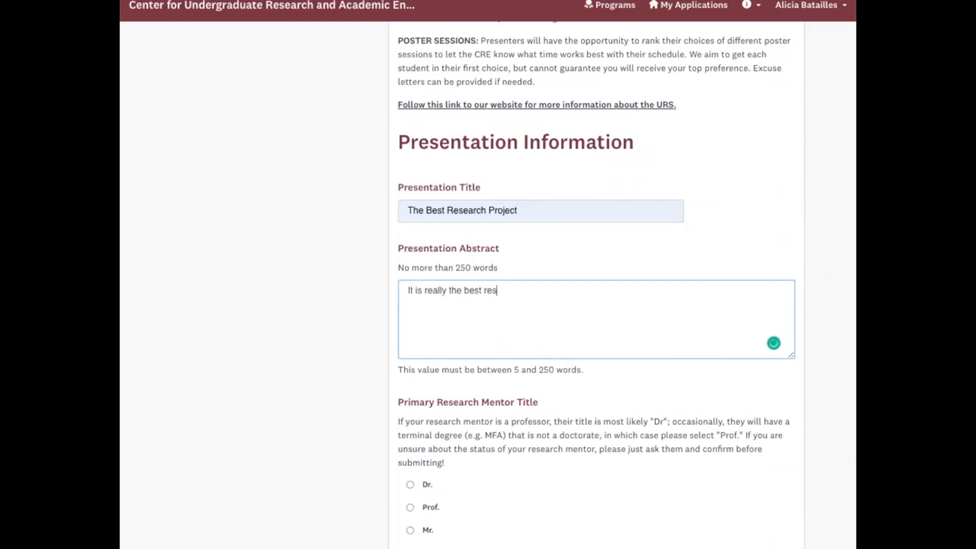
{"action": "type", "text": "earch projec"}
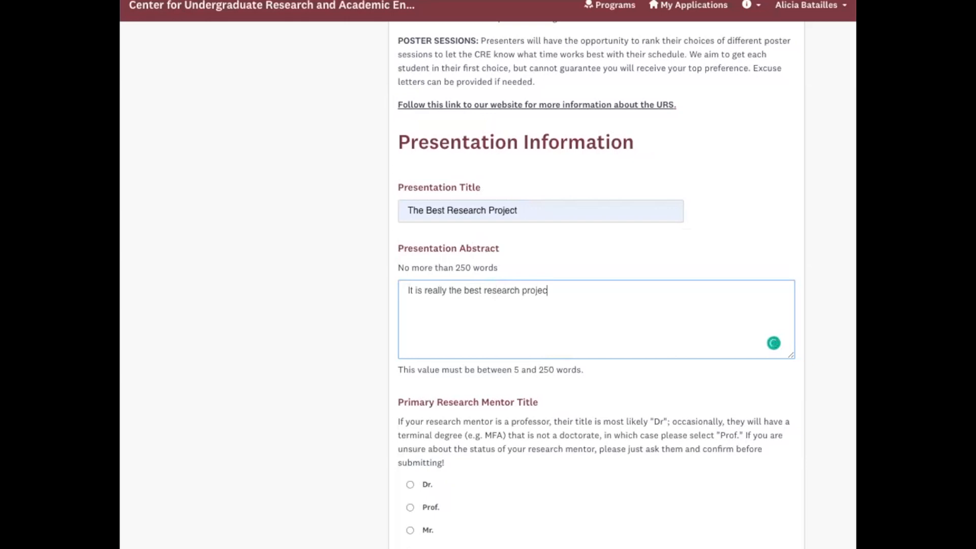
{"action": "type", "text": "ever!"}
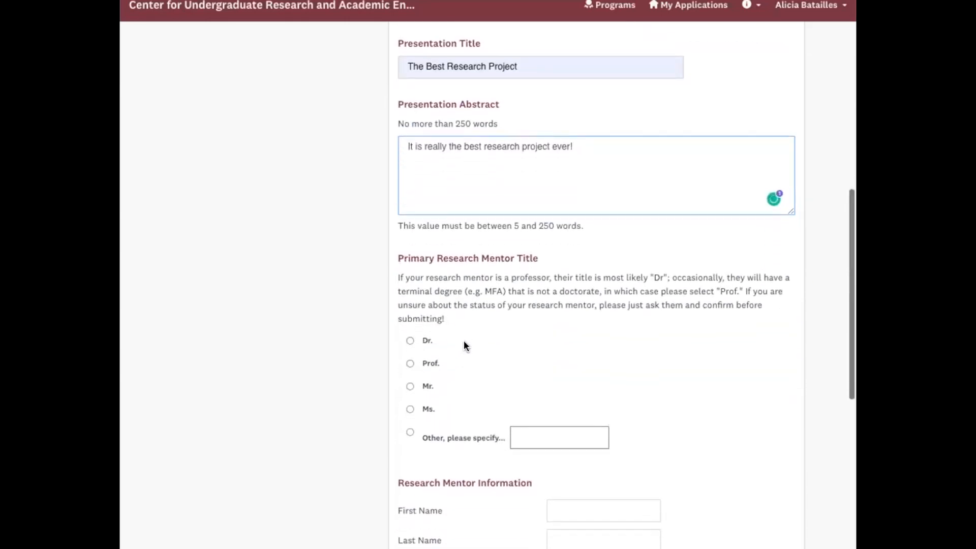
{"action": "mouse_move", "coordinate": [468, 337]}
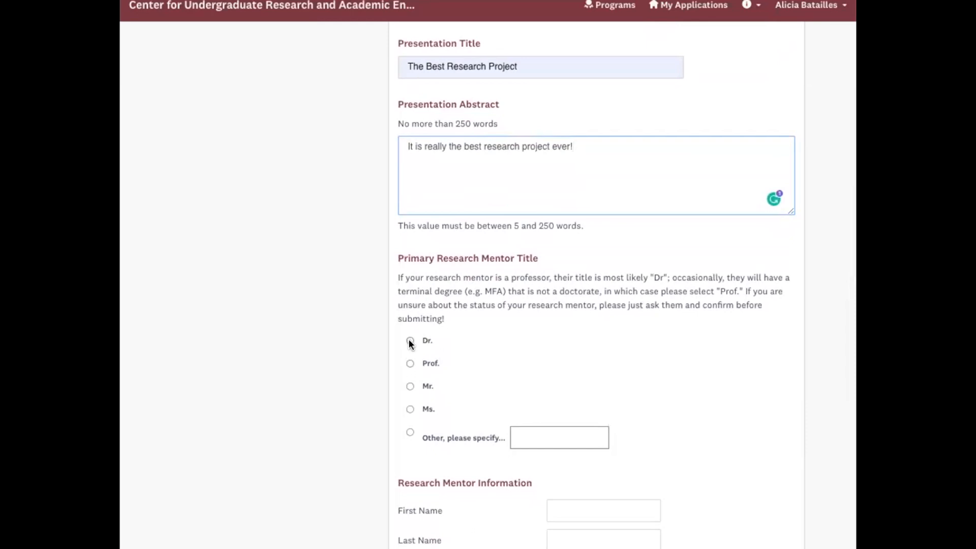
{"action": "mouse_move", "coordinate": [409, 438]}
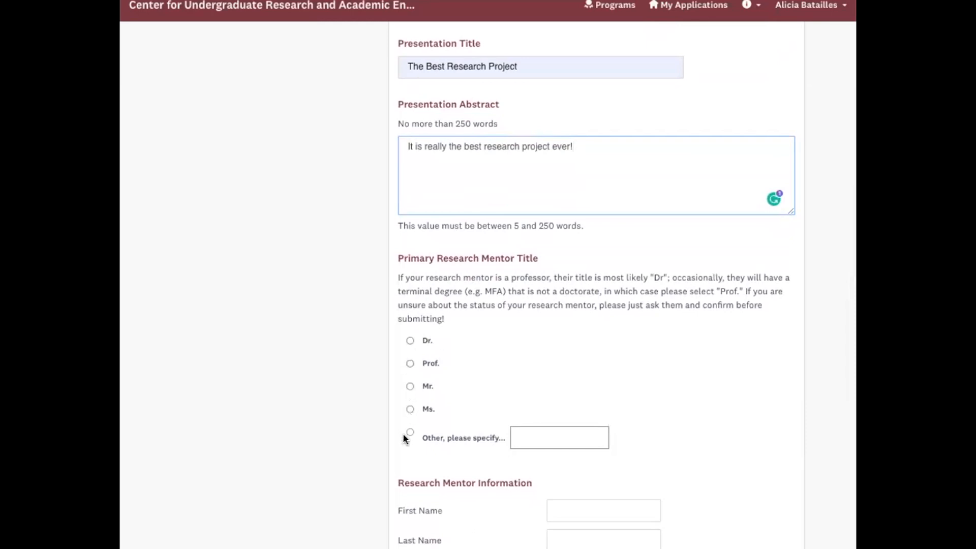
{"action": "mouse_move", "coordinate": [447, 437]}
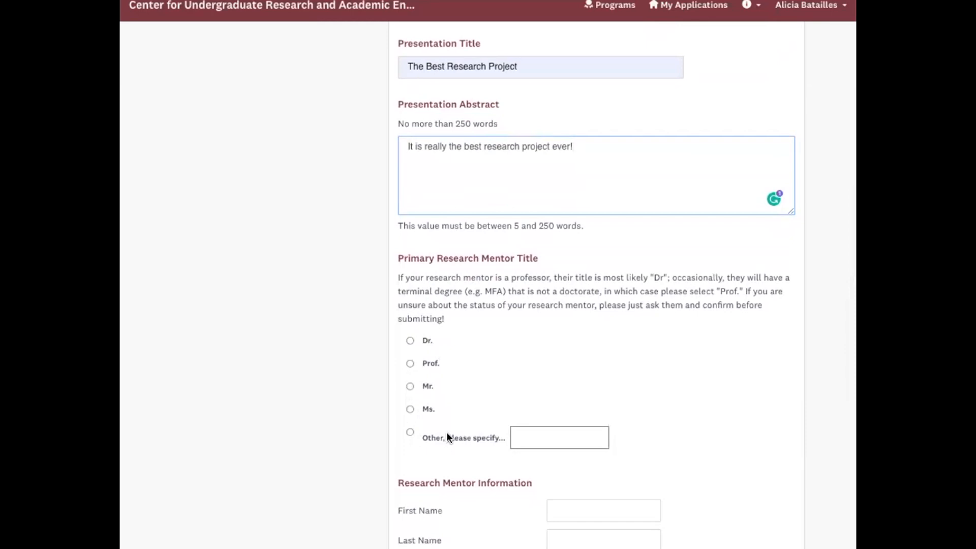
{"action": "scroll", "scroll_direction": "down", "scroll_amount": 3}
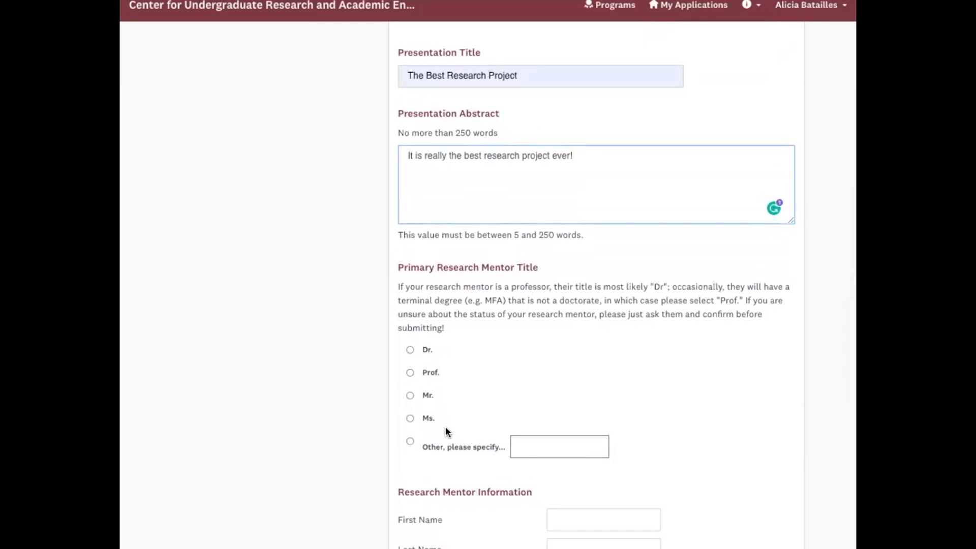
{"action": "mouse_move", "coordinate": [410, 383]}
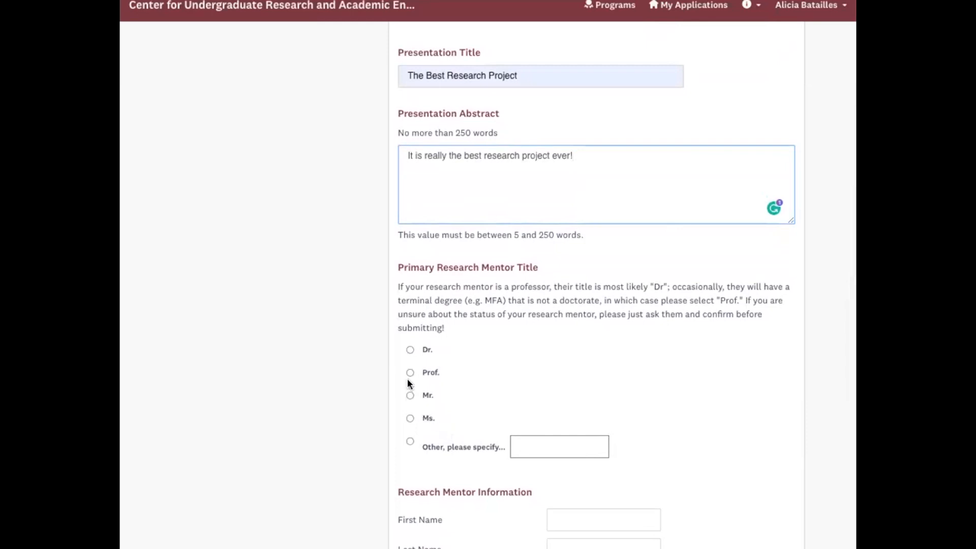
{"action": "left_click", "coordinate": [410, 349]}
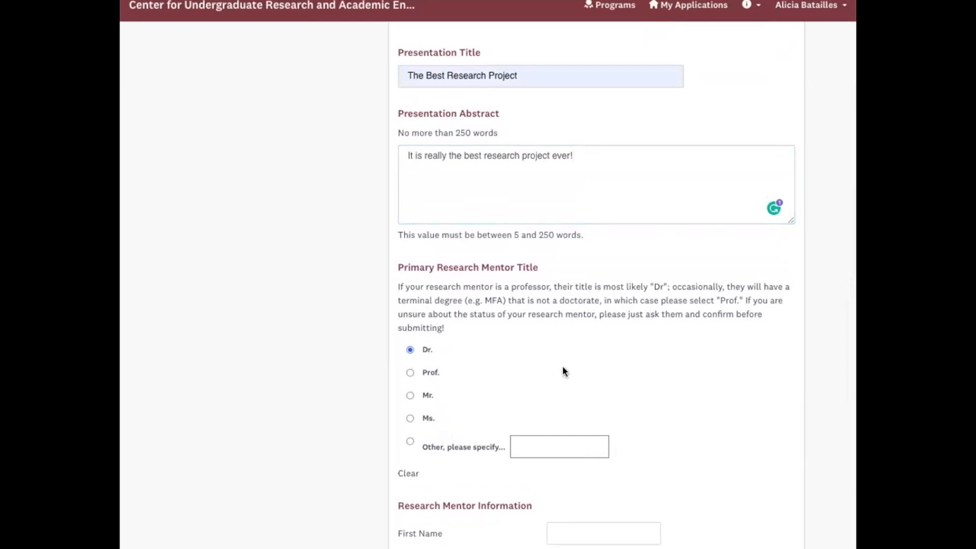
Enter the mentor's name from the 'Lat' suggestion and accept the suggested mentor email
{"action": "scroll", "scroll_direction": "down", "scroll_amount": 3}
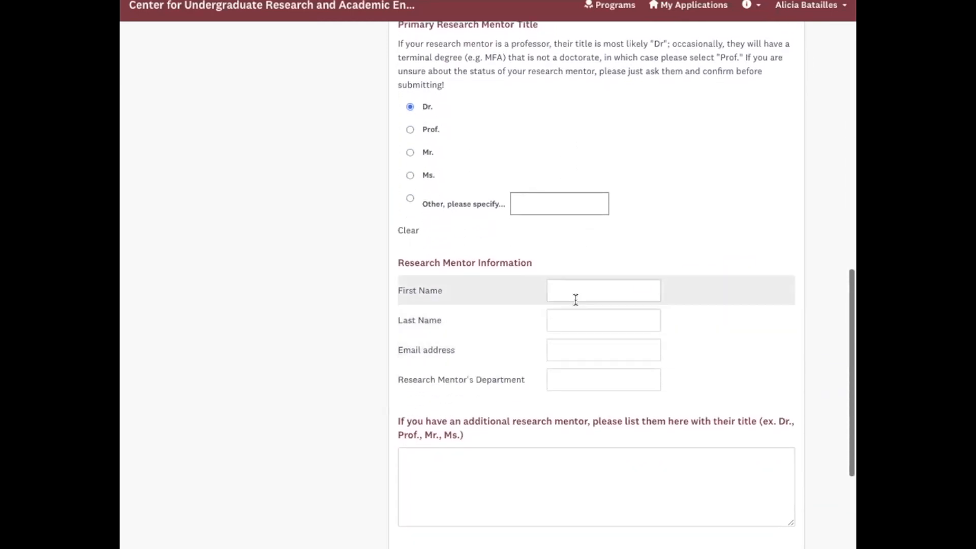
{"action": "type", "text": "Lat"}
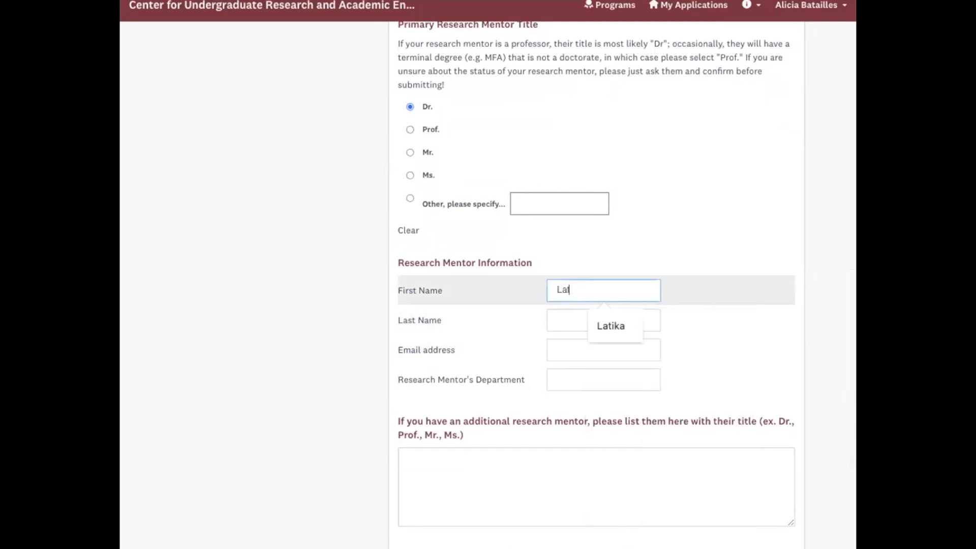
{"action": "left_click", "coordinate": [610, 325]}
{"action": "type", "text": "Young"}
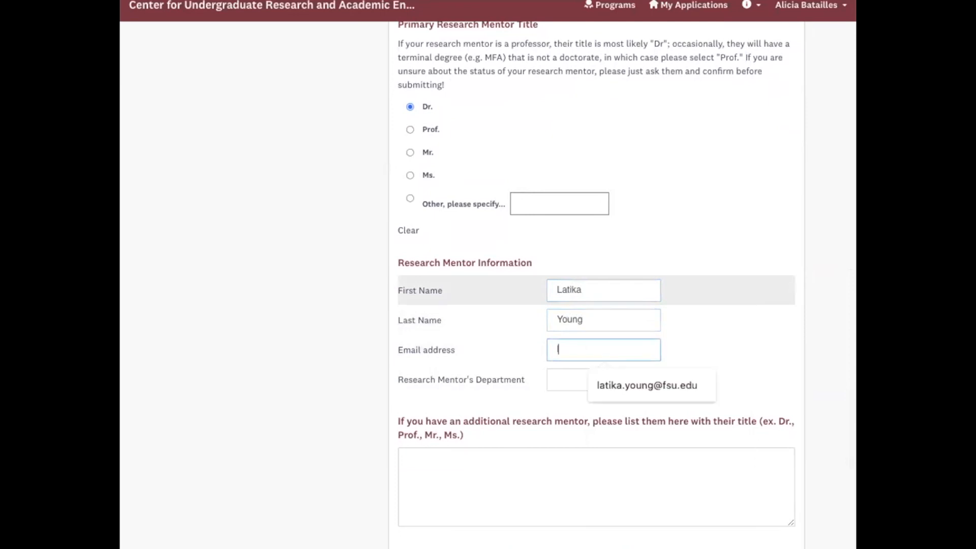
{"action": "left_click", "coordinate": [646, 385]}
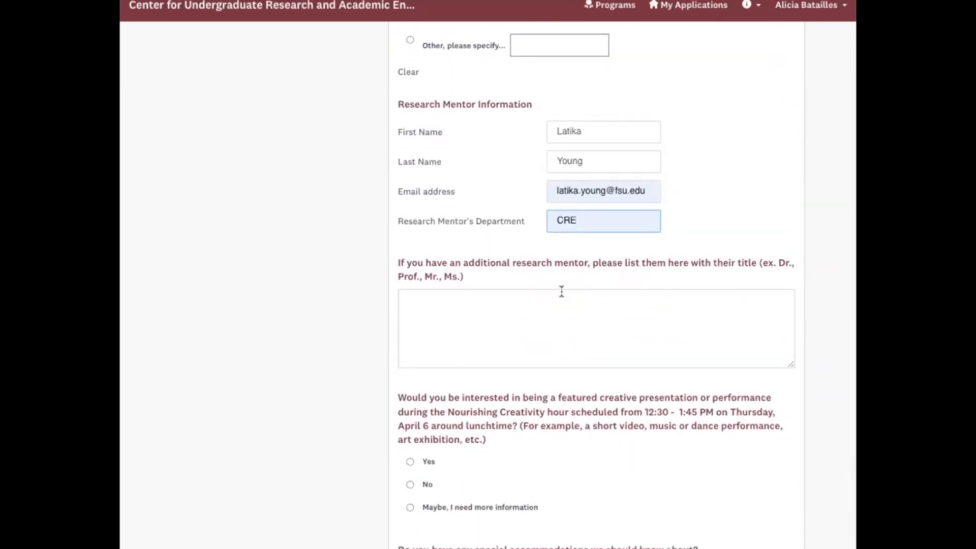
{"action": "mouse_move", "coordinate": [471, 323]}
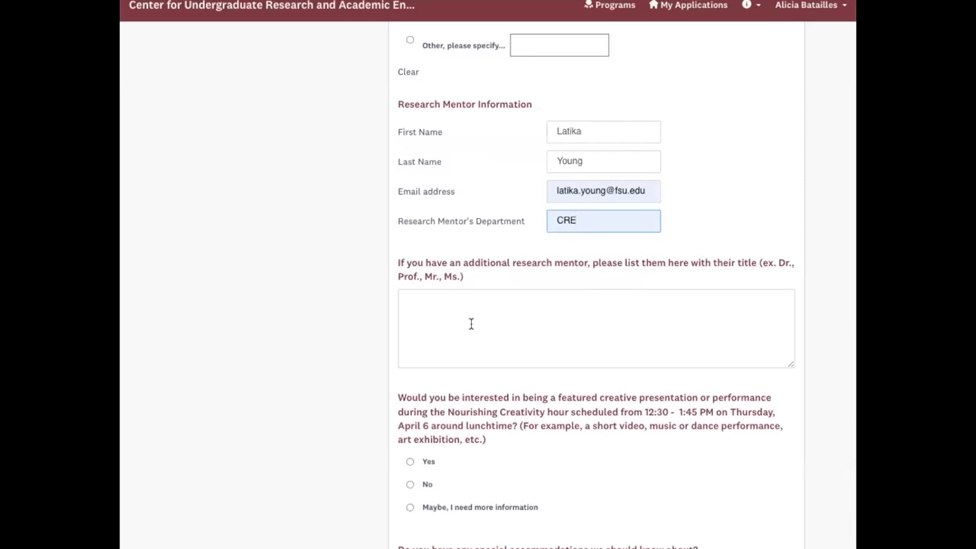
Answer No to the Nourishing Creativity featured presentation and check 'I confirm' for mentor awareness
{"action": "scroll", "scroll_direction": "down", "scroll_amount": 3}
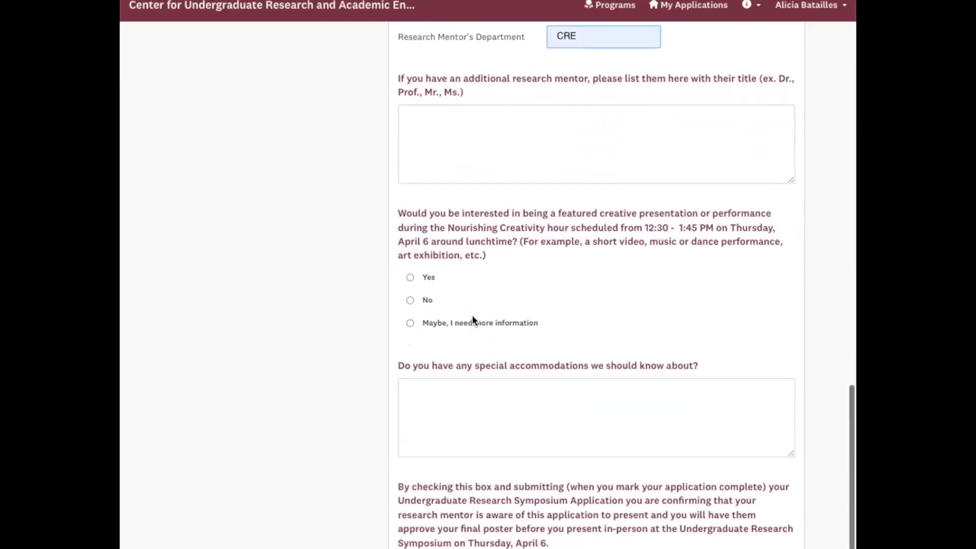
{"action": "mouse_move", "coordinate": [616, 254]}
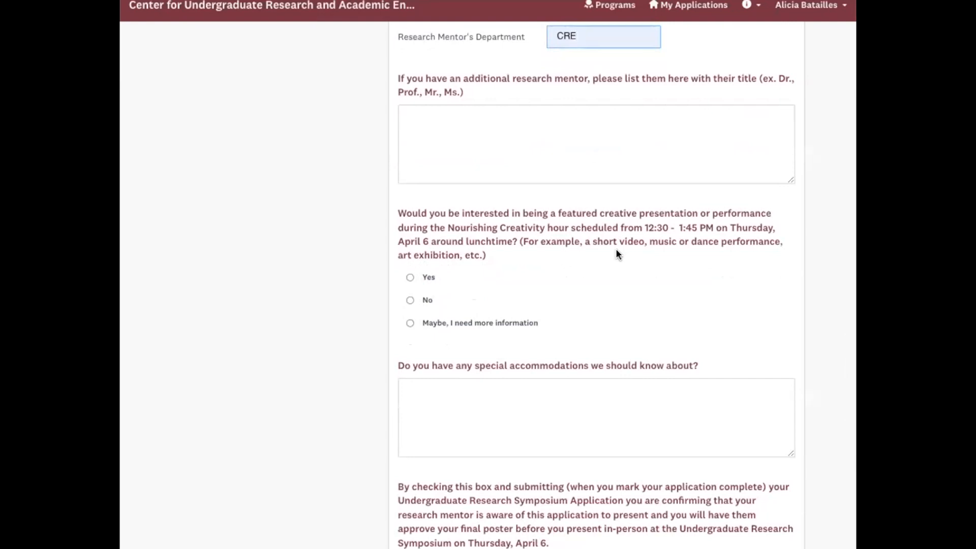
{"action": "mouse_move", "coordinate": [613, 376]}
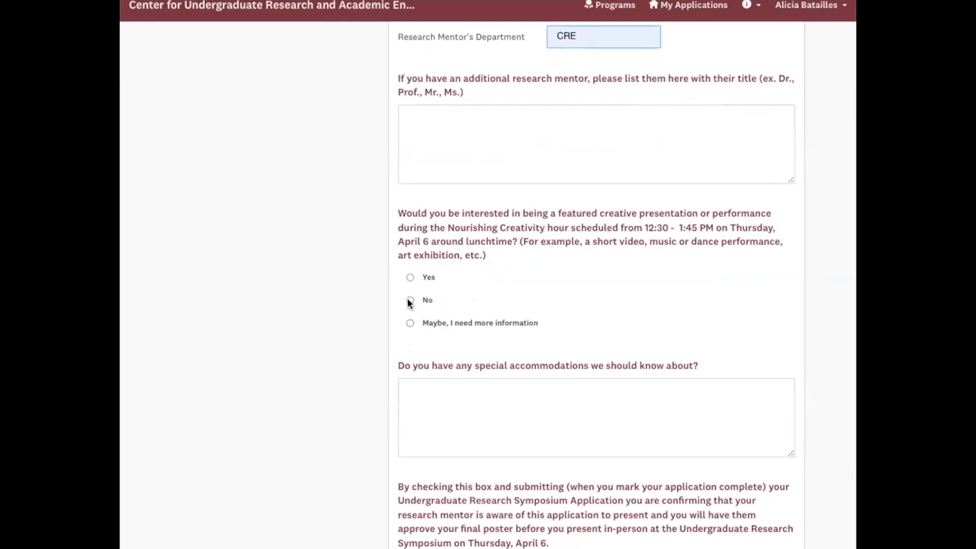
{"action": "left_click", "coordinate": [410, 299]}
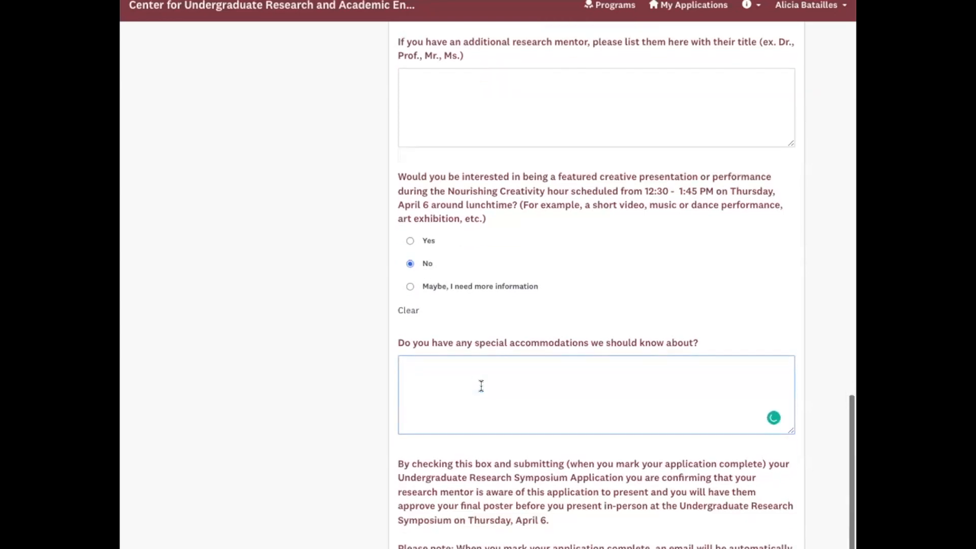
{"action": "scroll", "scroll_direction": "down", "scroll_amount": 3}
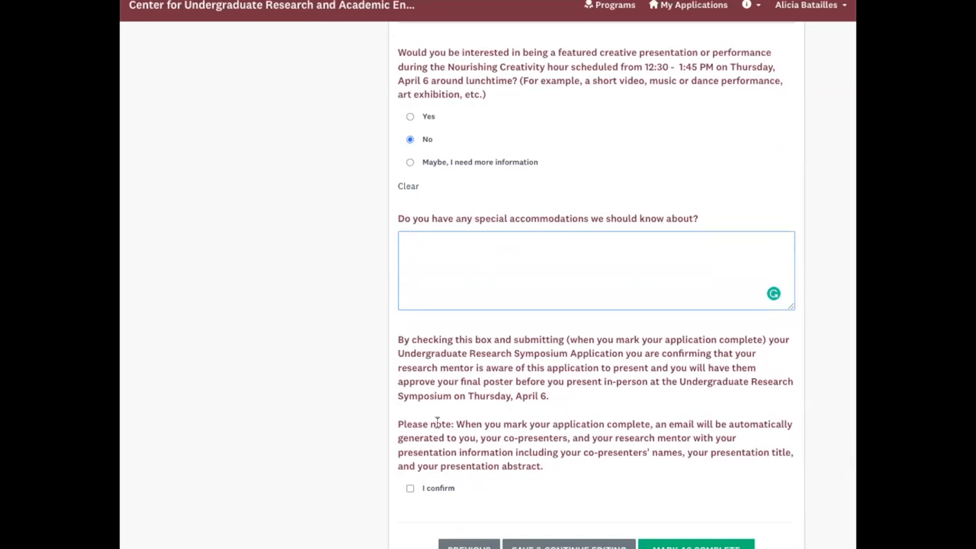
{"action": "mouse_move", "coordinate": [634, 501]}
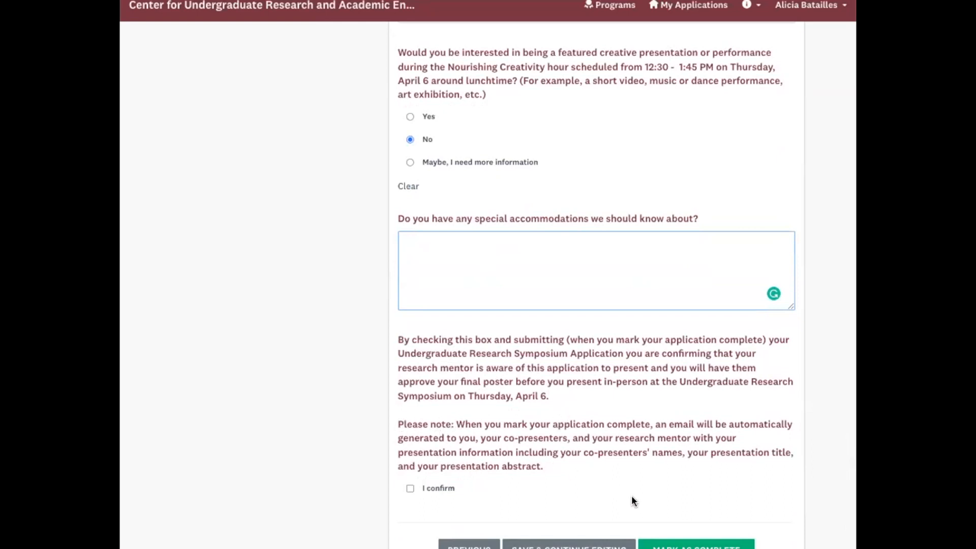
{"action": "mouse_move", "coordinate": [644, 495]}
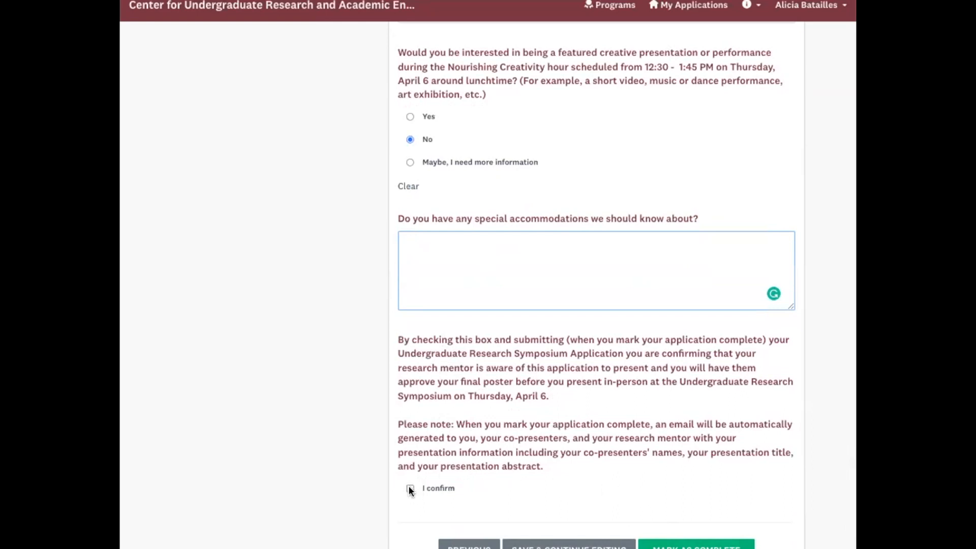
{"action": "left_click", "coordinate": [409, 488]}
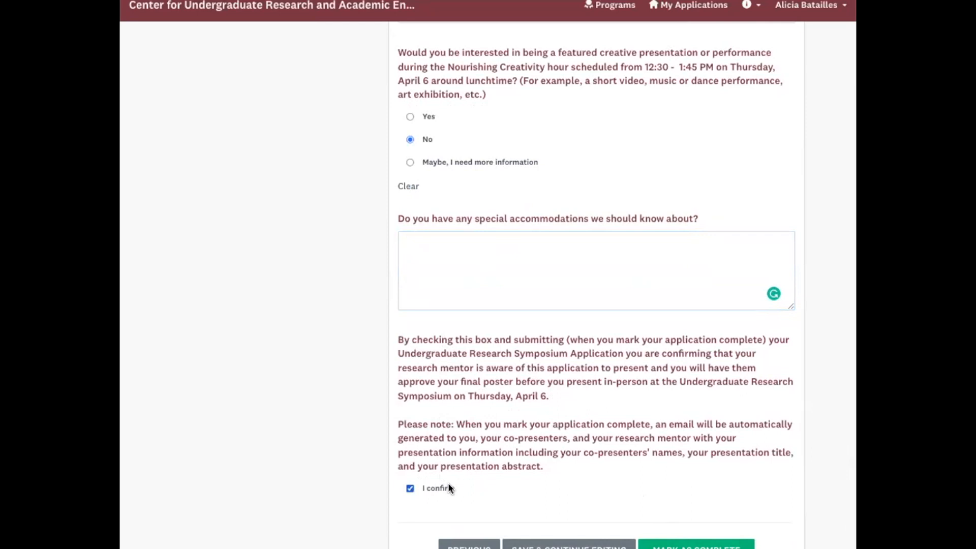
{"action": "mouse_move", "coordinate": [527, 534]}
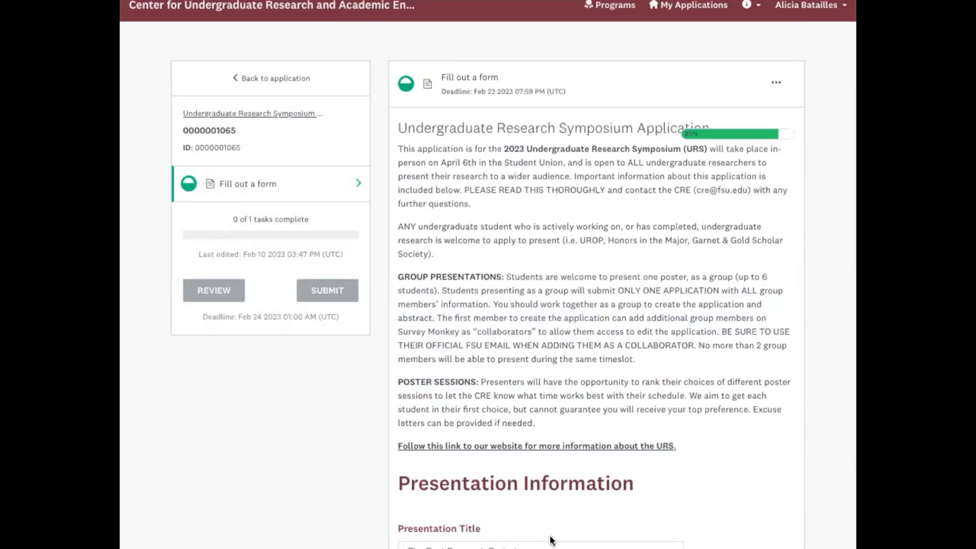
Leave the symposium form via Back to application to view the owner and form task
{"action": "scroll", "scroll_direction": "down", "scroll_amount": 3}
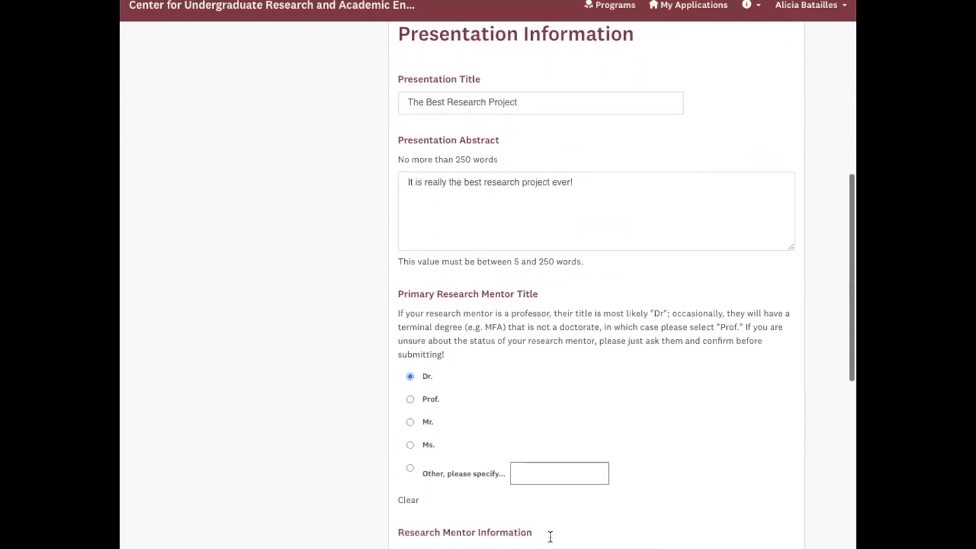
{"action": "scroll", "scroll_direction": "up", "scroll_amount": 3}
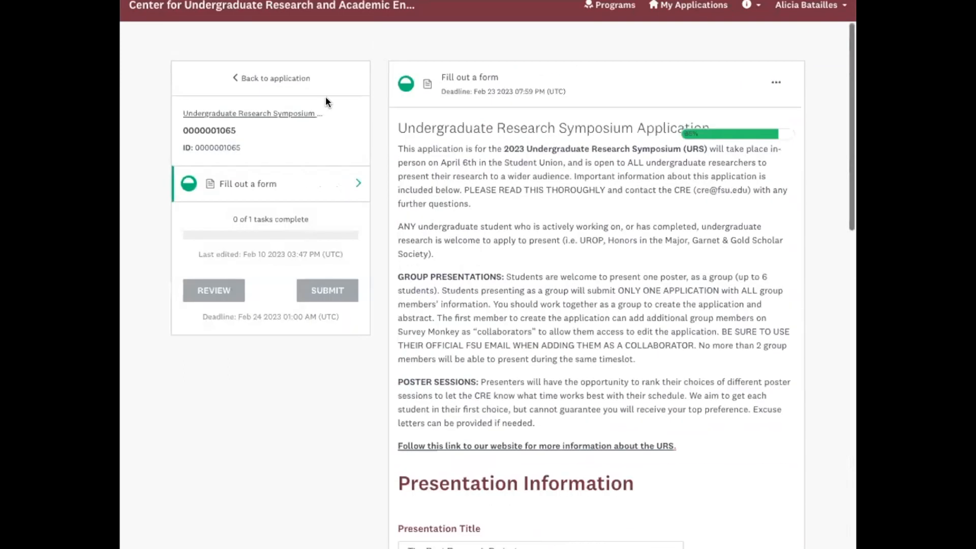
{"action": "mouse_move", "coordinate": [275, 82]}
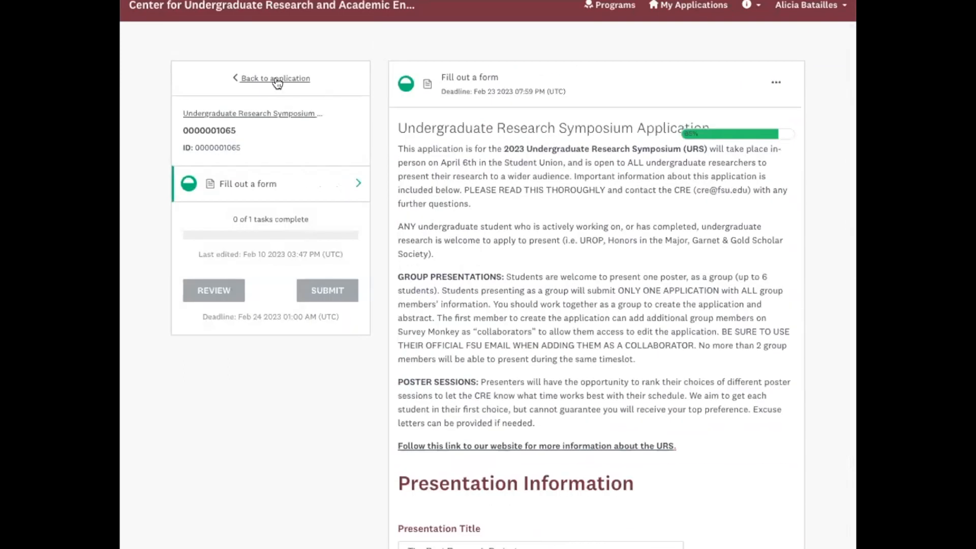
{"action": "left_click", "coordinate": [275, 78]}
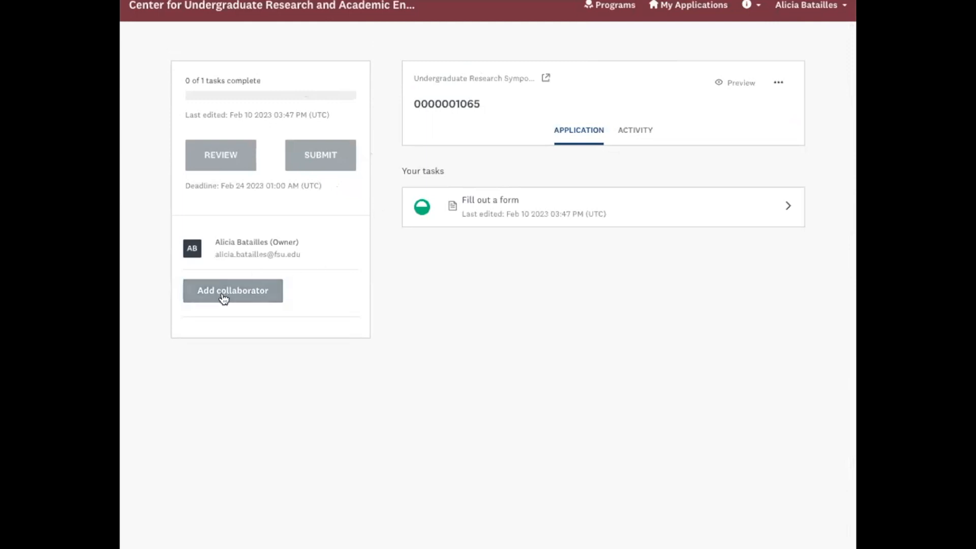
{"action": "left_click", "coordinate": [233, 290]}
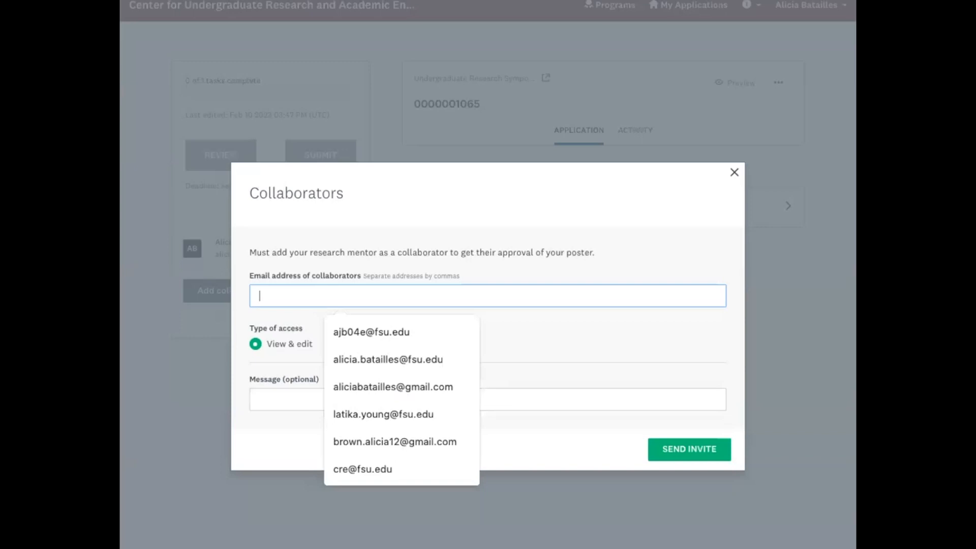
{"action": "mouse_move", "coordinate": [687, 316]}
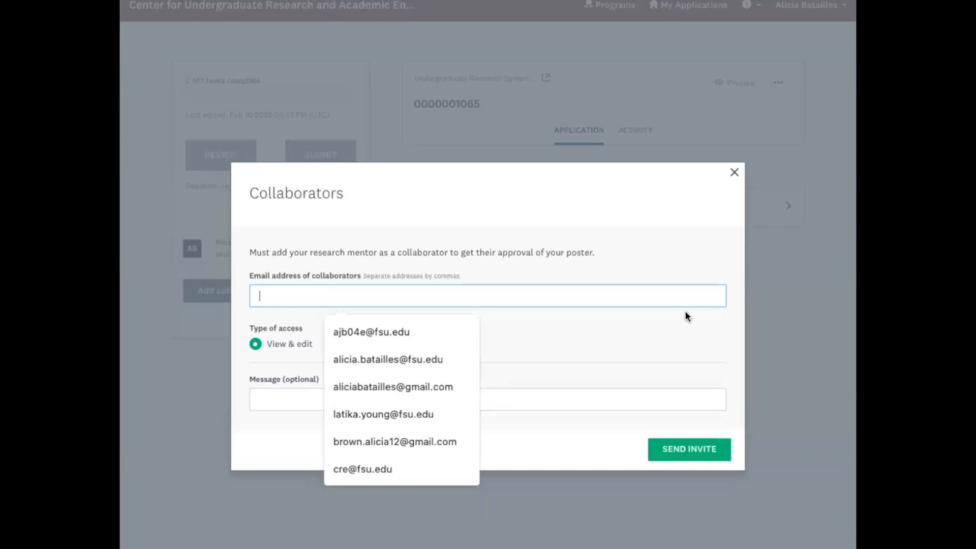
{"action": "type", "text": "md"}
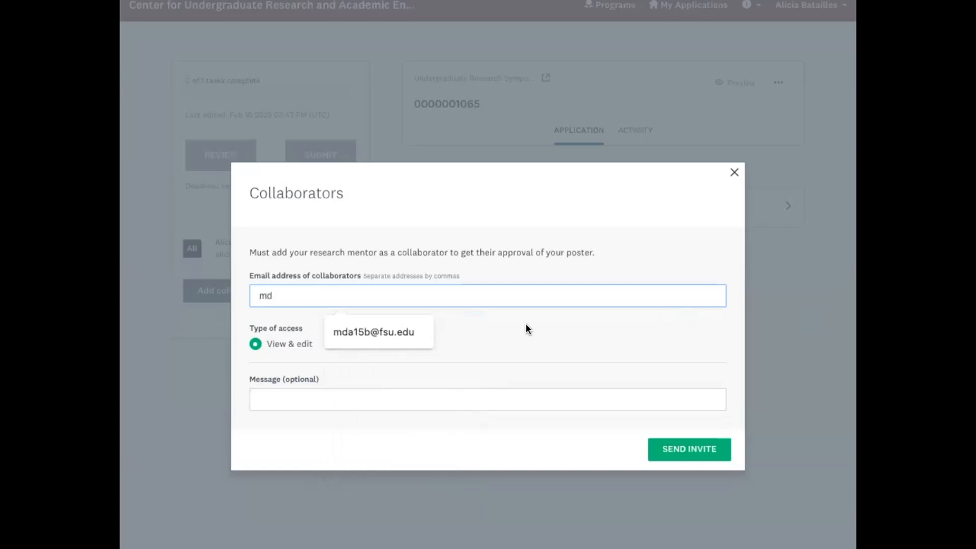
{"action": "left_click", "coordinate": [372, 332]}
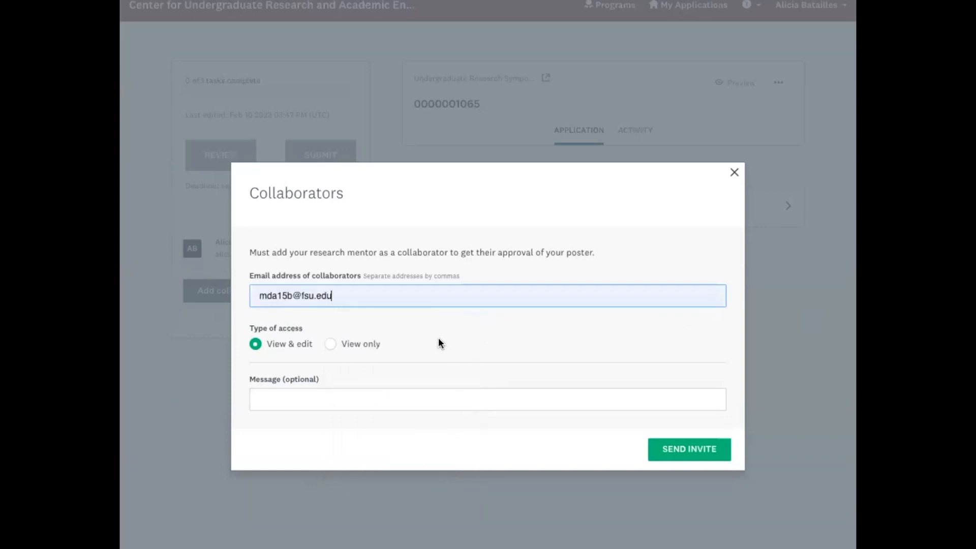
{"action": "mouse_move", "coordinate": [252, 343]}
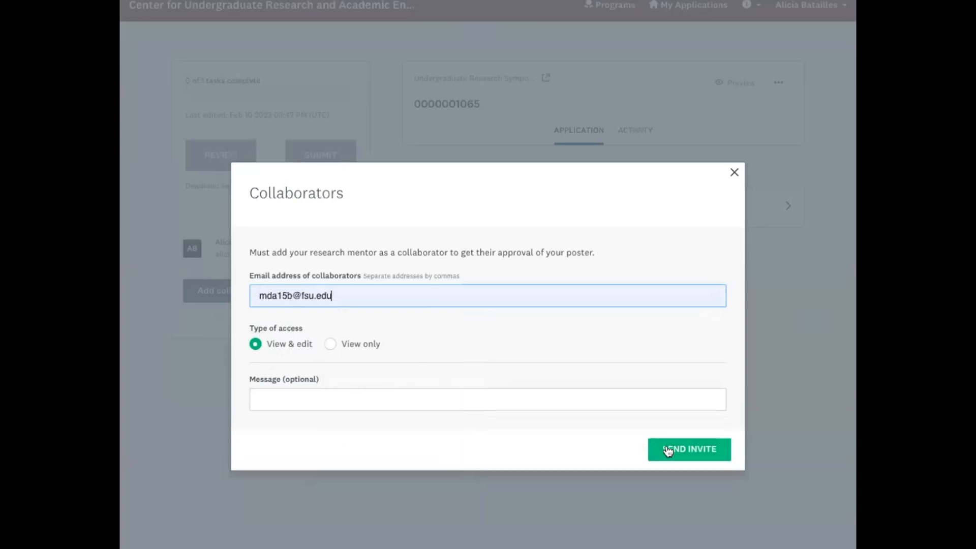
{"action": "left_click", "coordinate": [689, 448]}
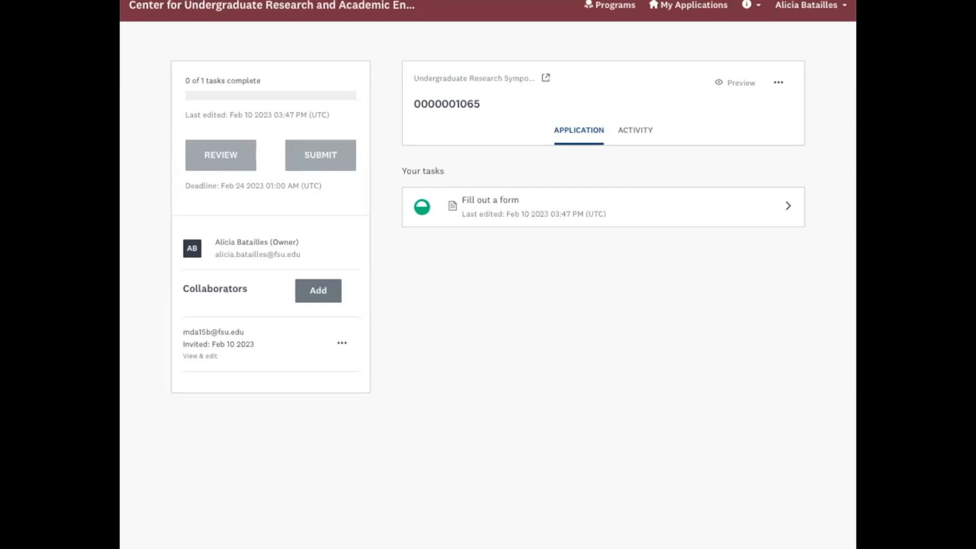
{"action": "mouse_move", "coordinate": [798, 6]}
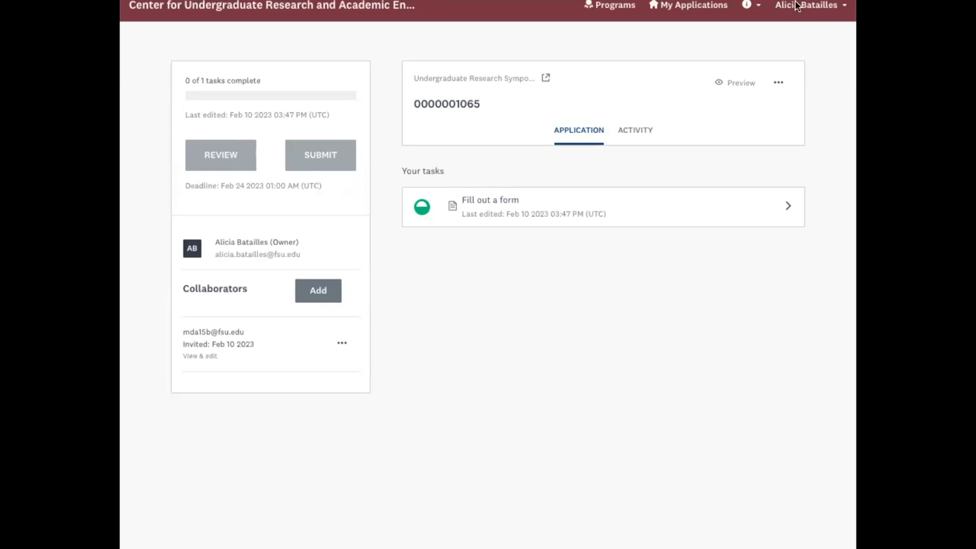
{"action": "mouse_move", "coordinate": [754, 117]}
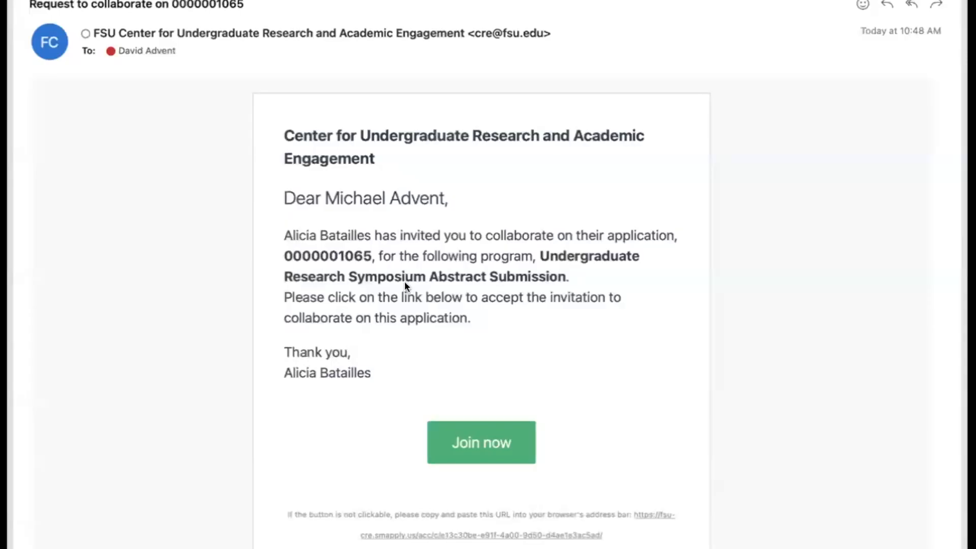
{"action": "mouse_move", "coordinate": [385, 198]}
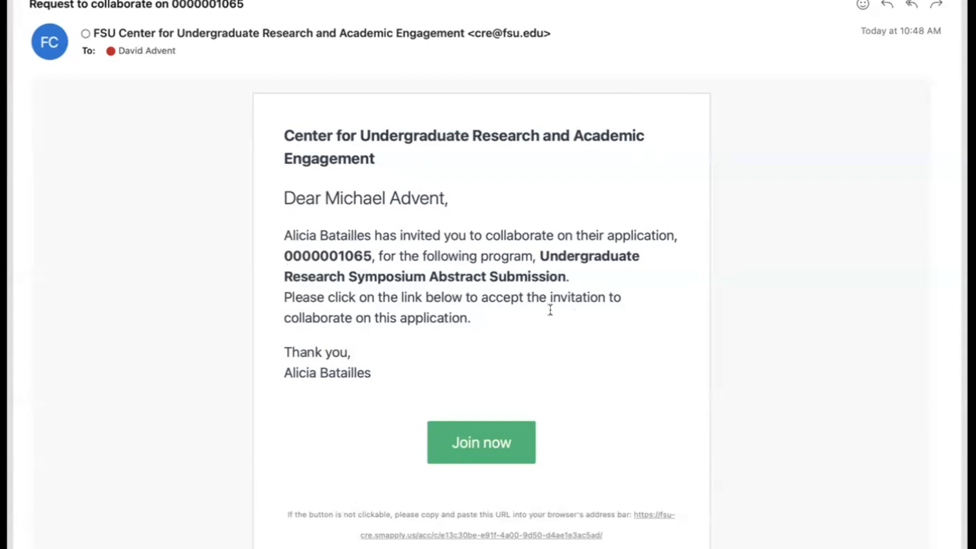
{"action": "mouse_move", "coordinate": [542, 216]}
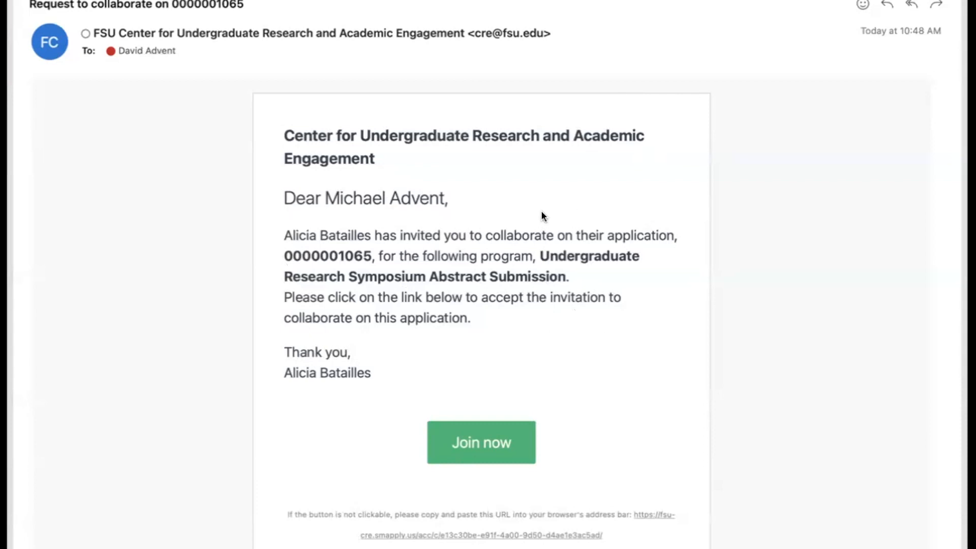
{"action": "mouse_move", "coordinate": [476, 449]}
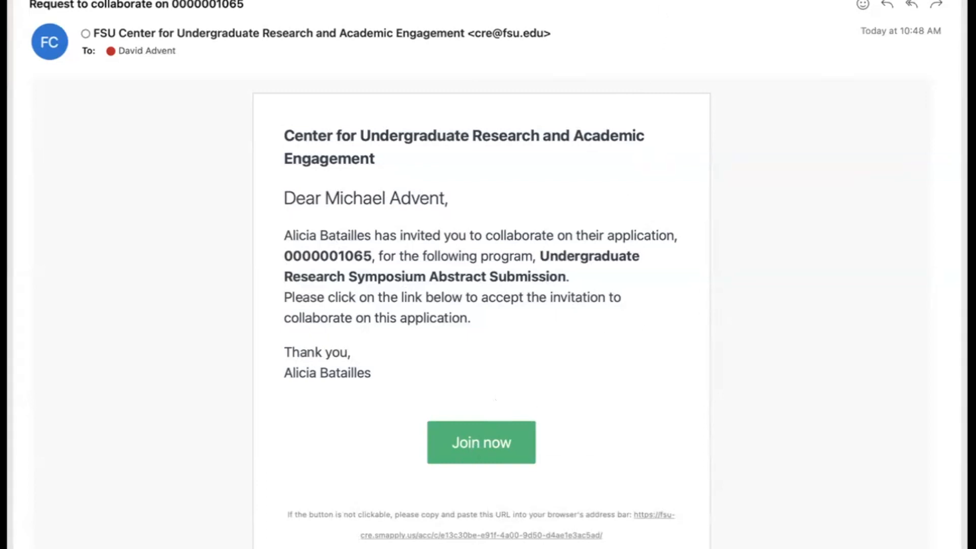
Join the application through the 'Request to collaborate' email's Join now button
{"action": "left_click", "coordinate": [480, 441]}
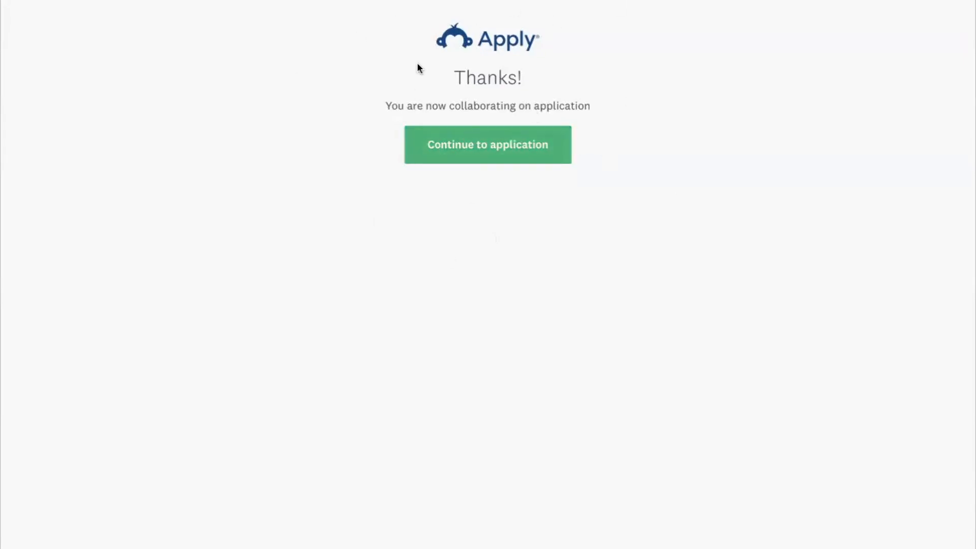
{"action": "mouse_move", "coordinate": [547, 196]}
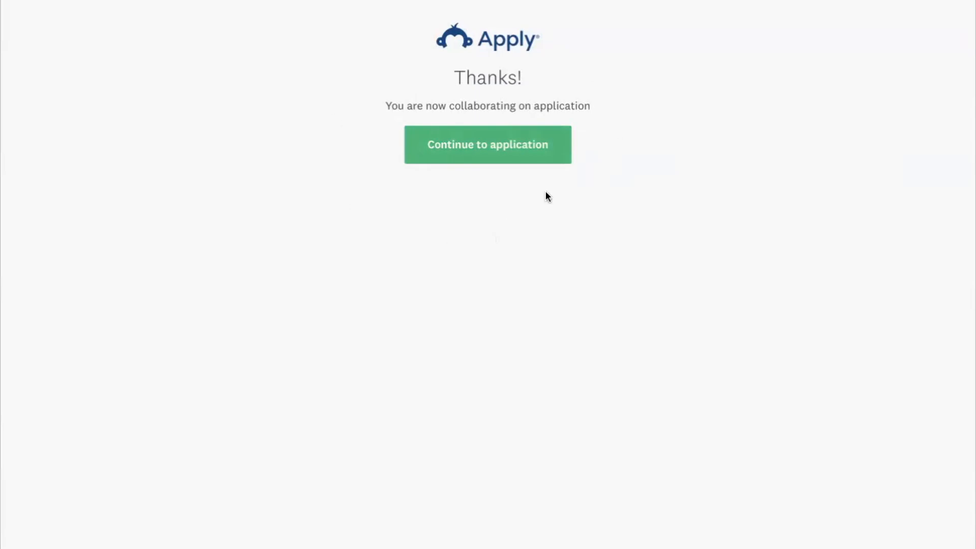
{"action": "mouse_move", "coordinate": [526, 112]}
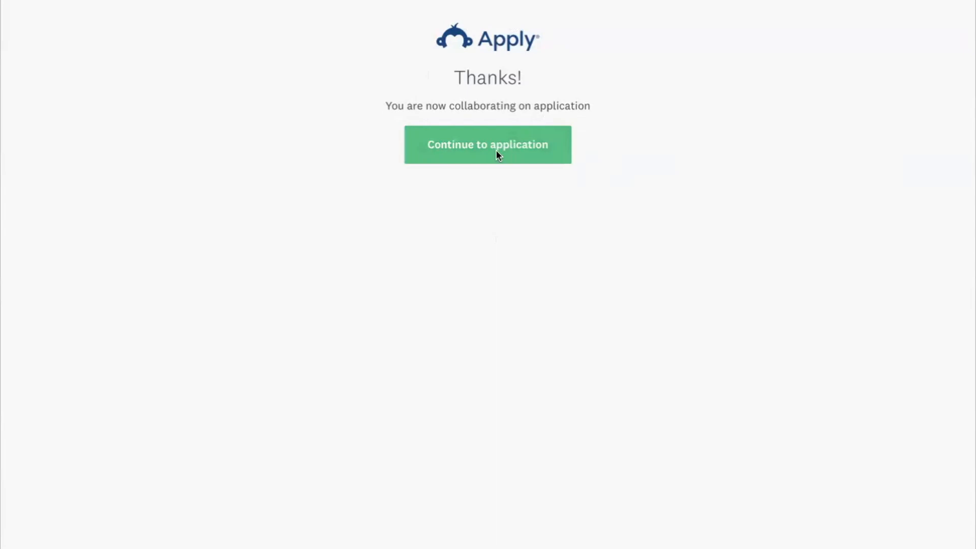
{"action": "left_click", "coordinate": [487, 144]}
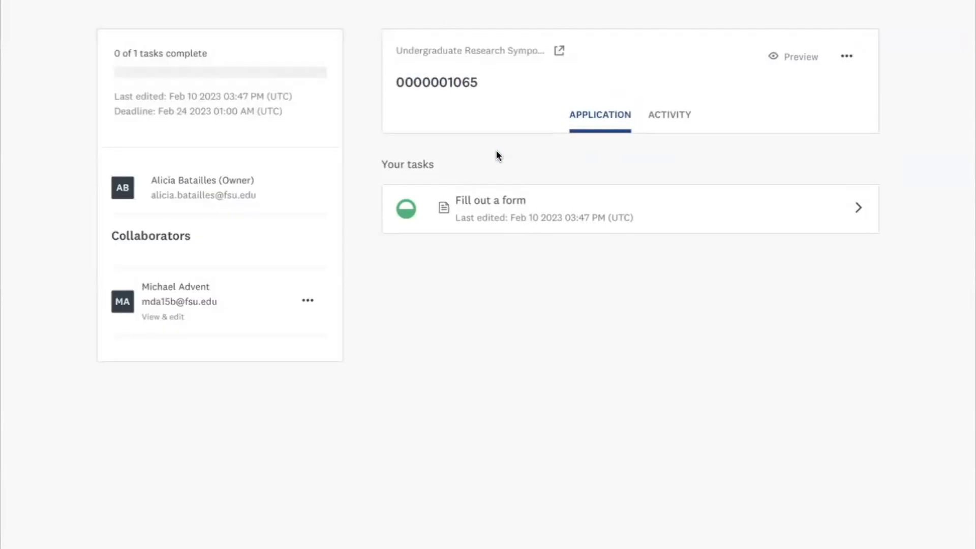
{"action": "mouse_move", "coordinate": [492, 205]}
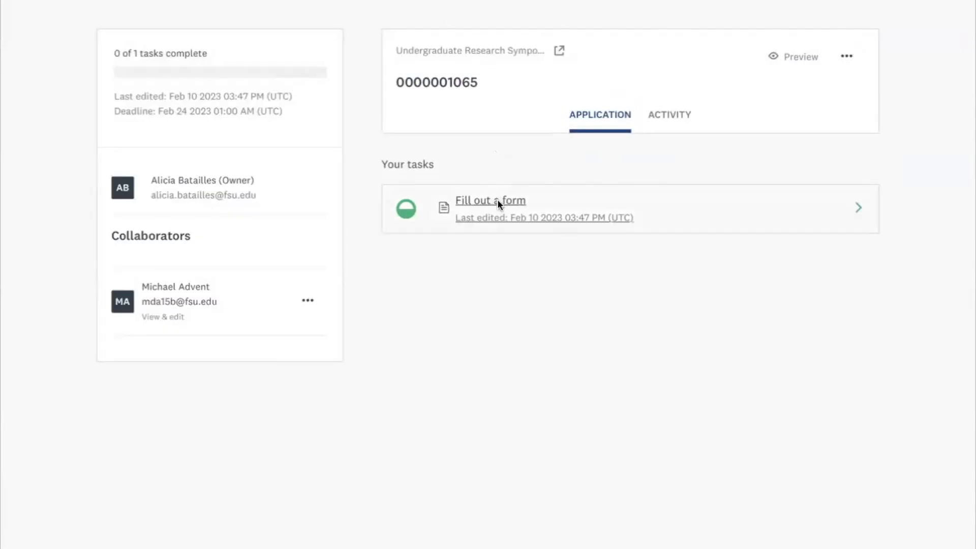
Open the 'Fill out a form' task and scroll down to the I confirm checkbox
{"action": "left_click", "coordinate": [491, 201]}
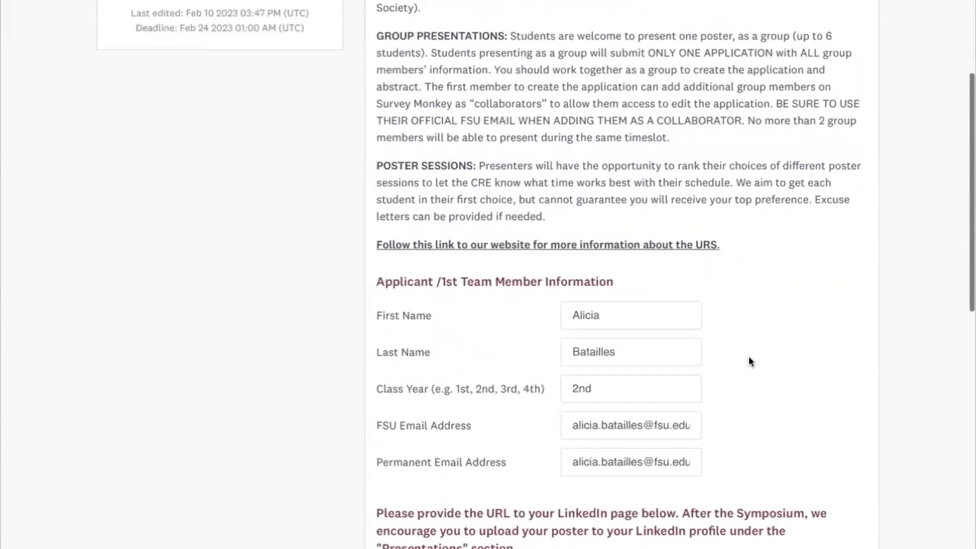
{"action": "scroll", "scroll_direction": "down", "scroll_amount": 3}
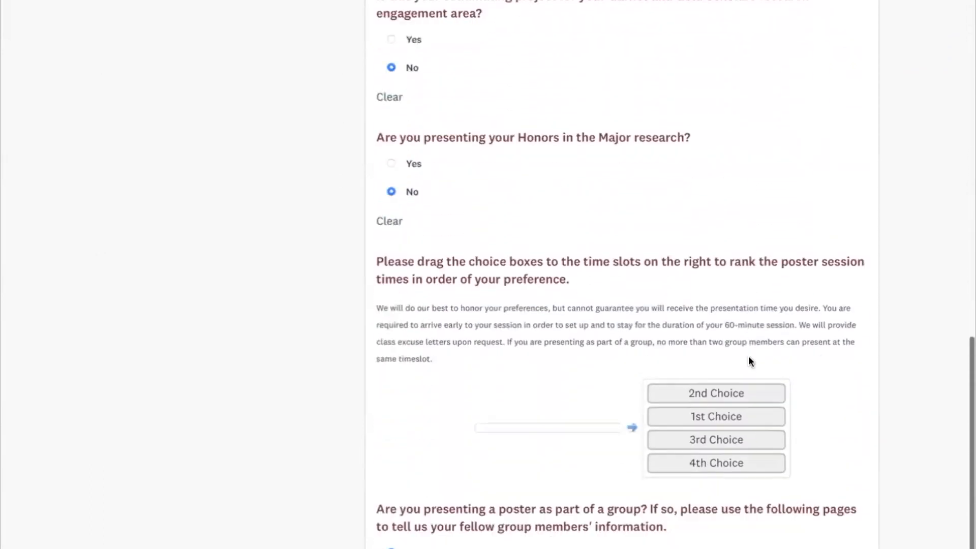
{"action": "scroll", "scroll_direction": "down", "scroll_amount": 3}
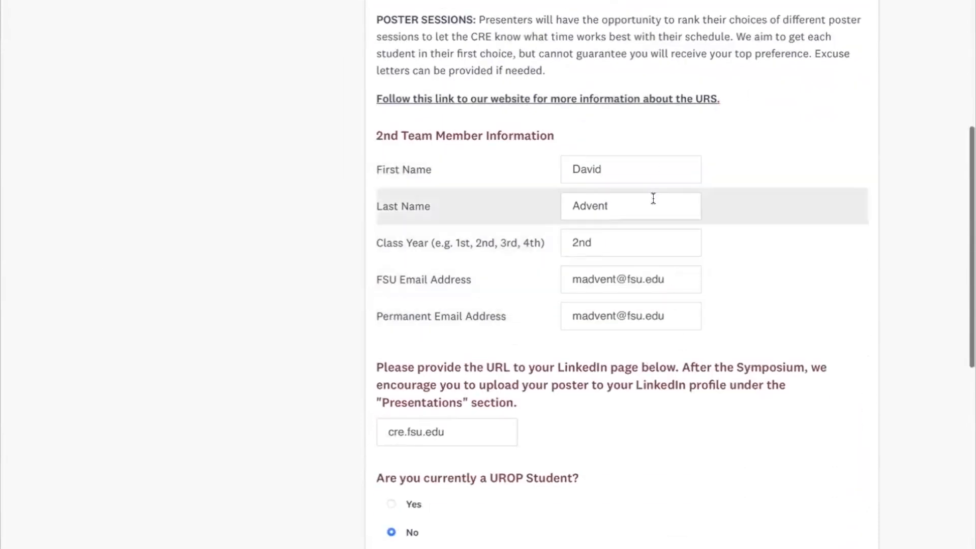
{"action": "scroll", "scroll_direction": "down", "scroll_amount": 3}
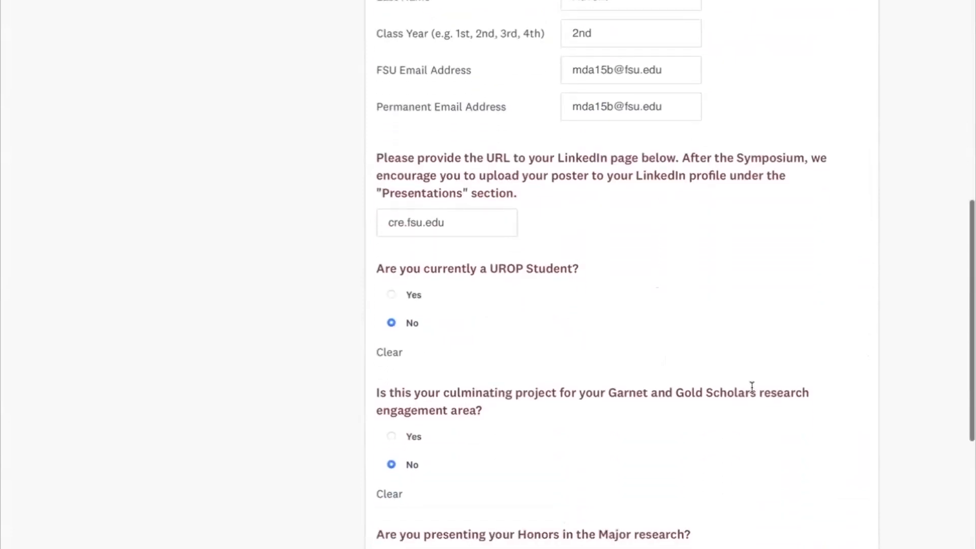
{"action": "scroll", "scroll_direction": "down", "scroll_amount": 3}
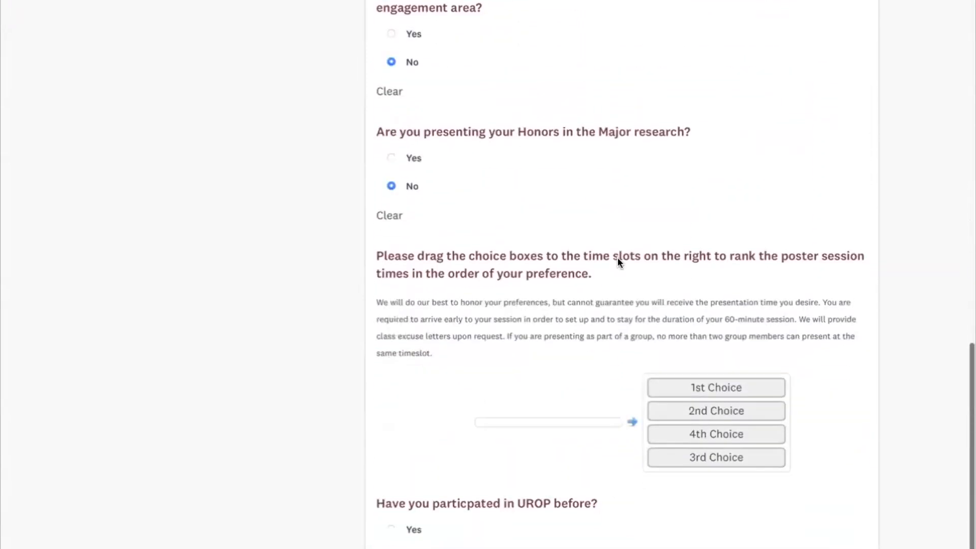
{"action": "scroll", "scroll_direction": "down", "scroll_amount": 3}
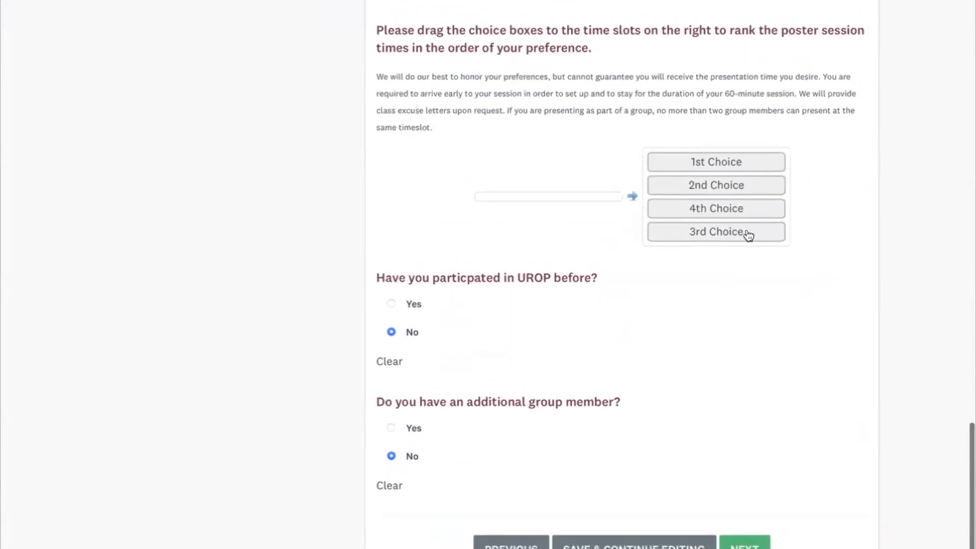
{"action": "mouse_move", "coordinate": [884, 316]}
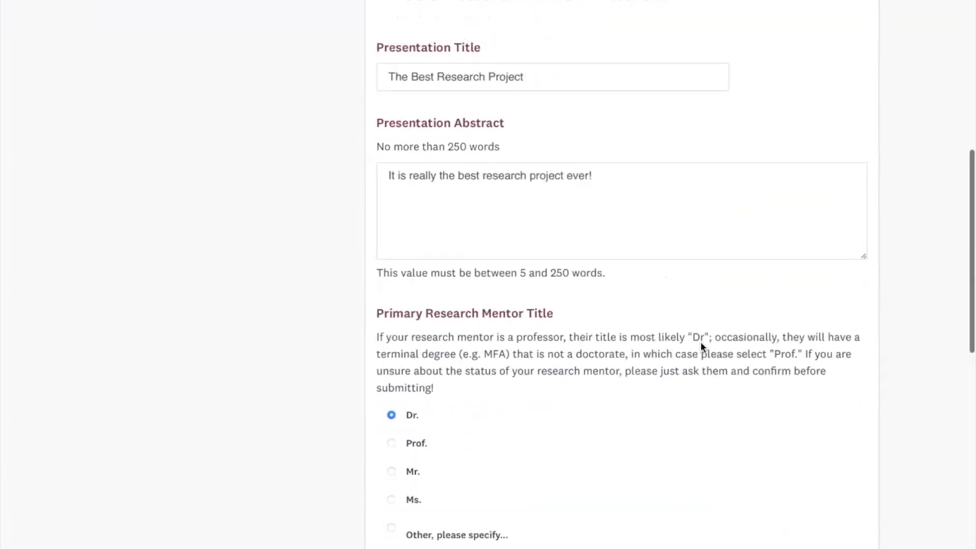
{"action": "scroll", "scroll_direction": "down", "scroll_amount": 3}
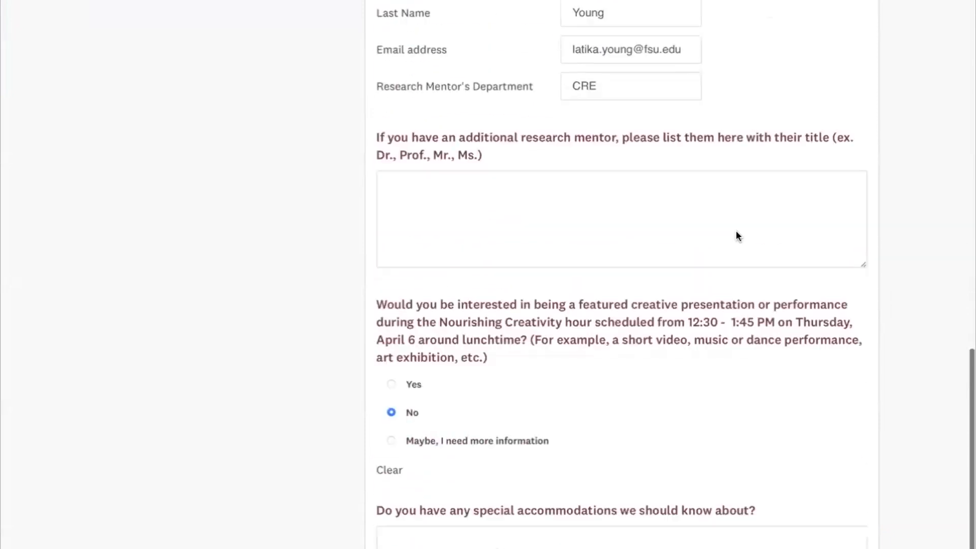
{"action": "scroll", "scroll_direction": "down", "scroll_amount": 3}
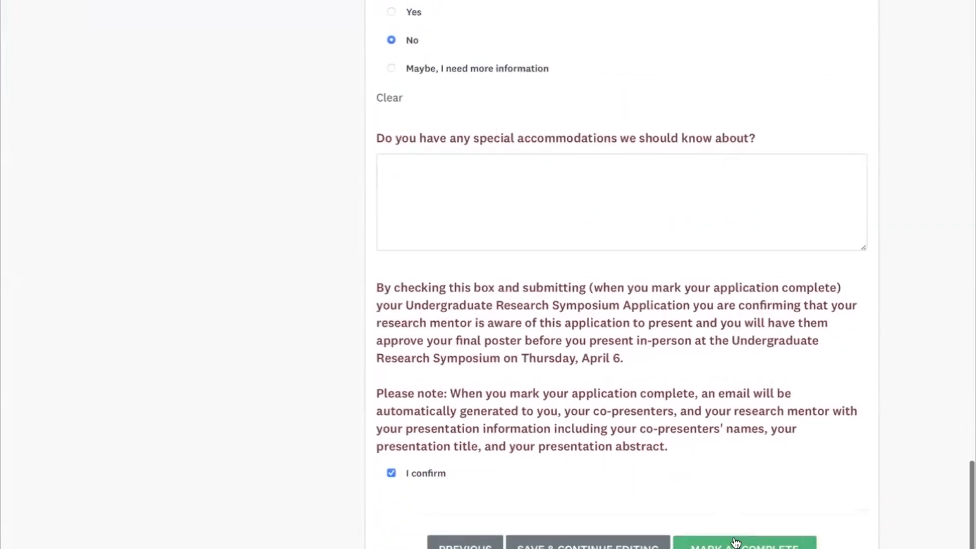
Mark the symposium form complete, confirm Complete Task, and return to the overview
{"action": "left_click", "coordinate": [744, 546]}
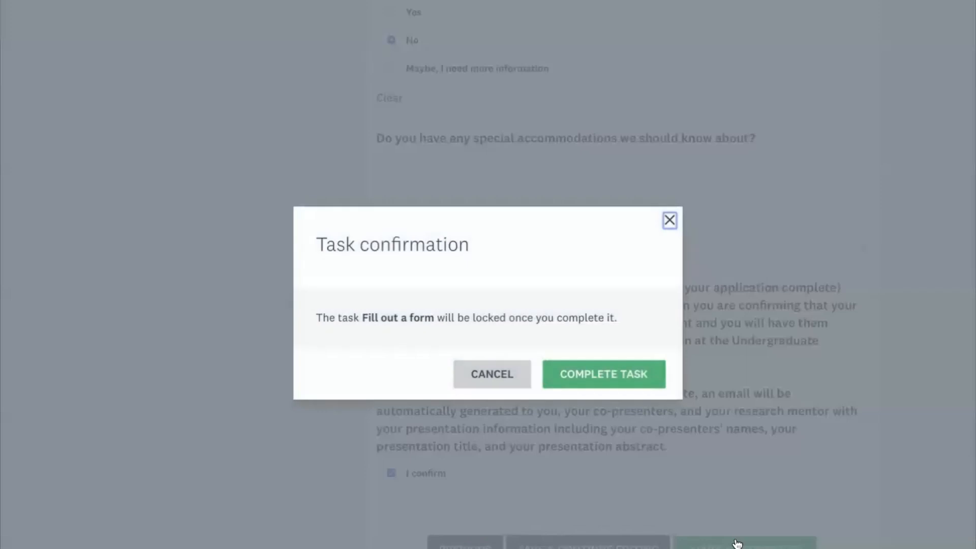
{"action": "mouse_move", "coordinate": [604, 374]}
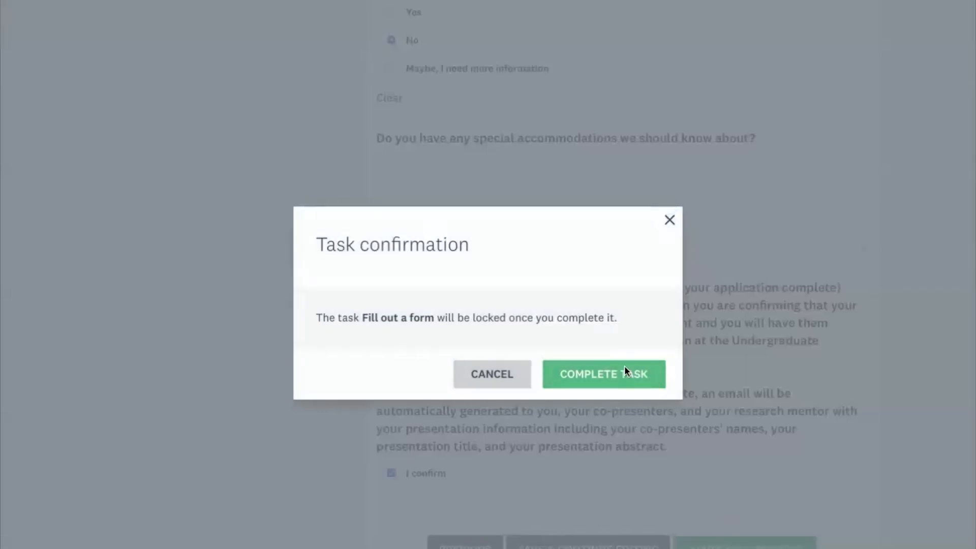
{"action": "left_click", "coordinate": [602, 374]}
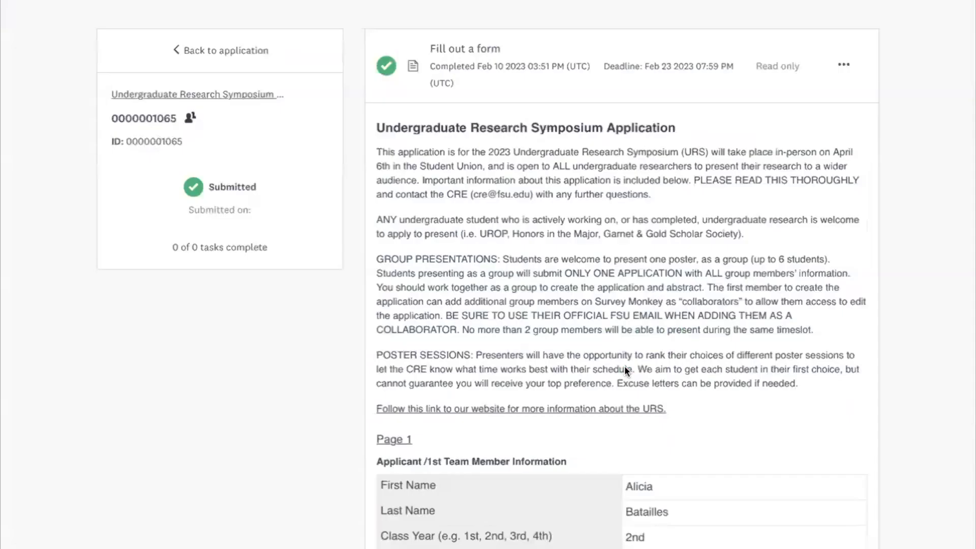
{"action": "mouse_move", "coordinate": [226, 51]}
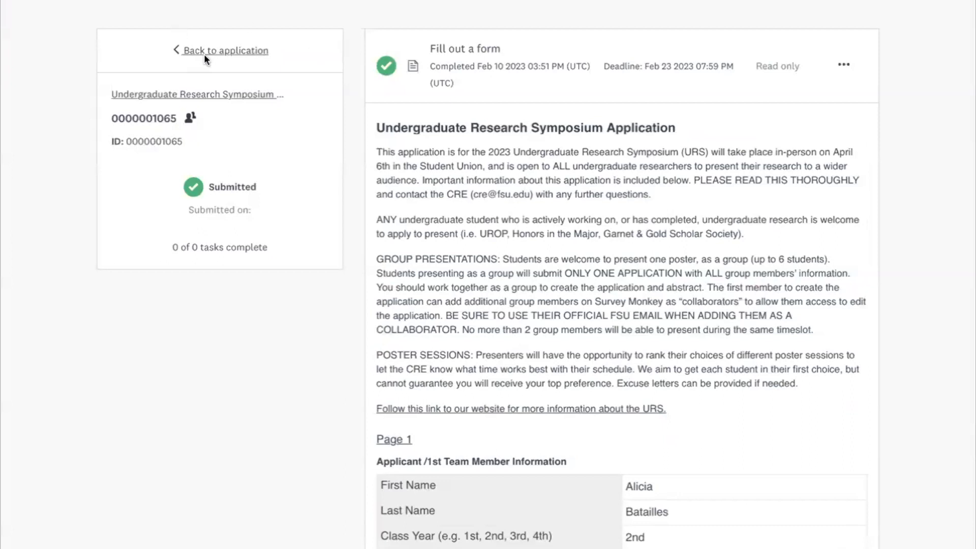
{"action": "left_click", "coordinate": [225, 50]}
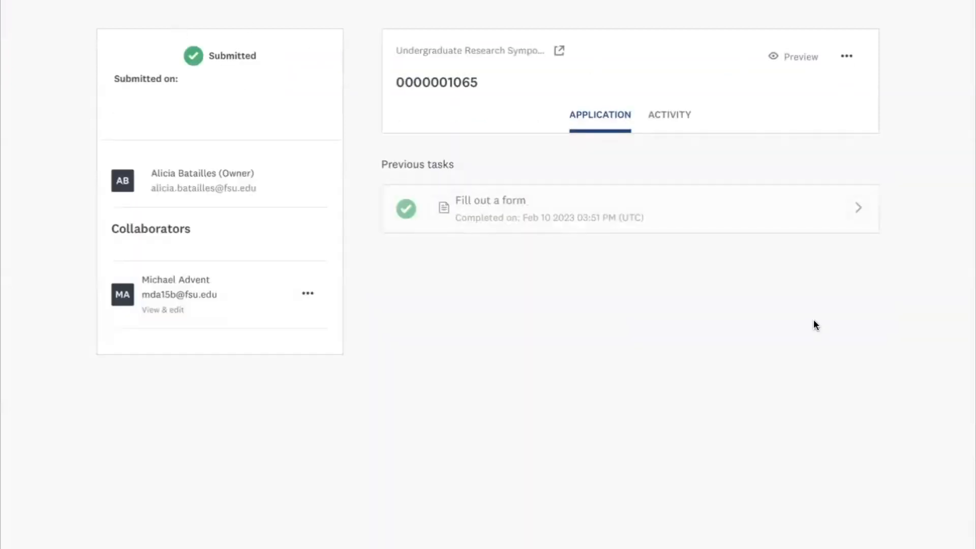